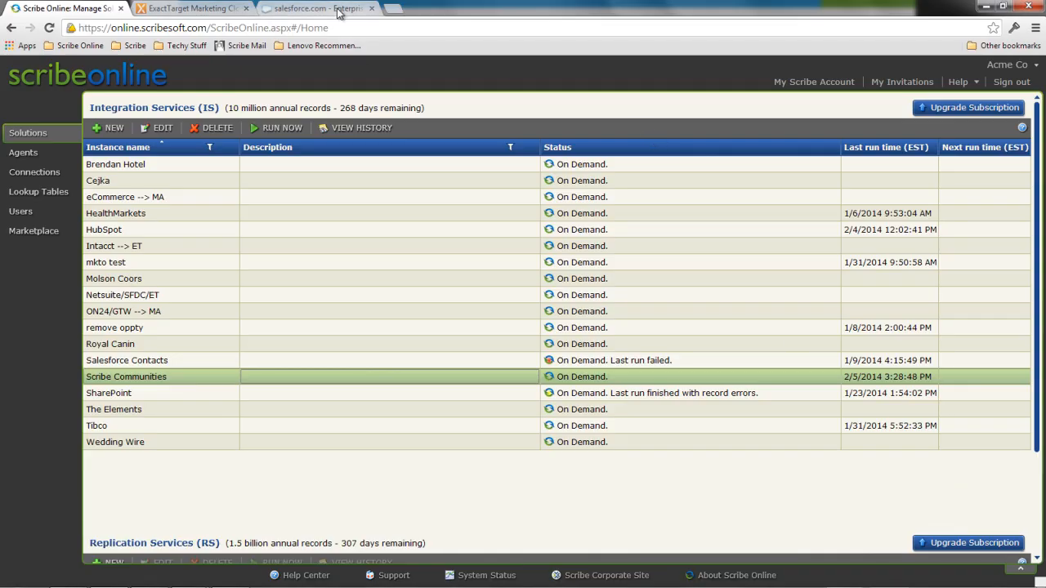
- Switch from Scribe Online to the Salesforce home page browser tab
{"action": "left_click", "coordinate": [317, 8]}
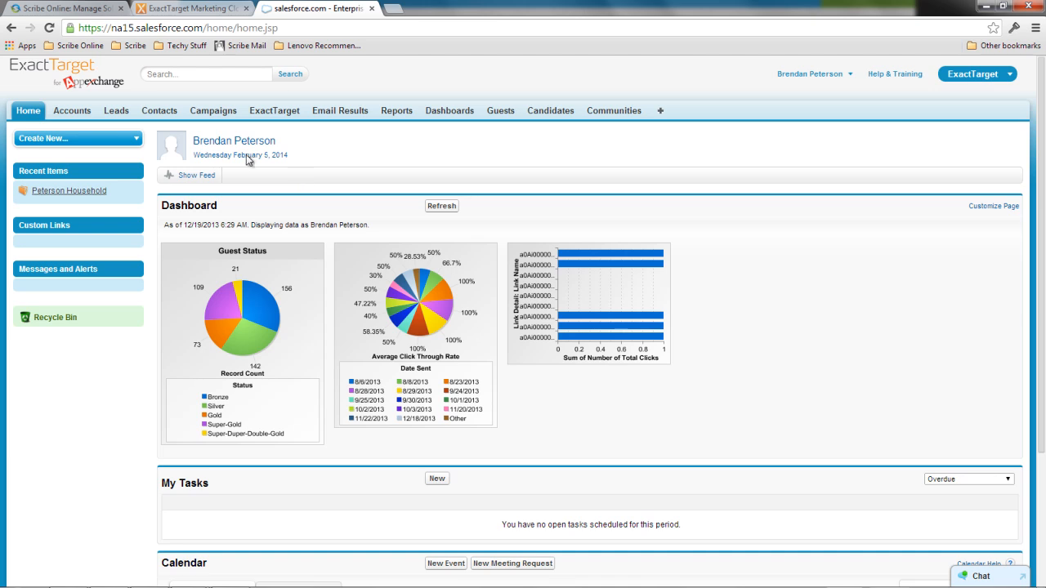
- Create and save a new Salesforce account named LaPorte Household
{"action": "left_click", "coordinate": [72, 112]}
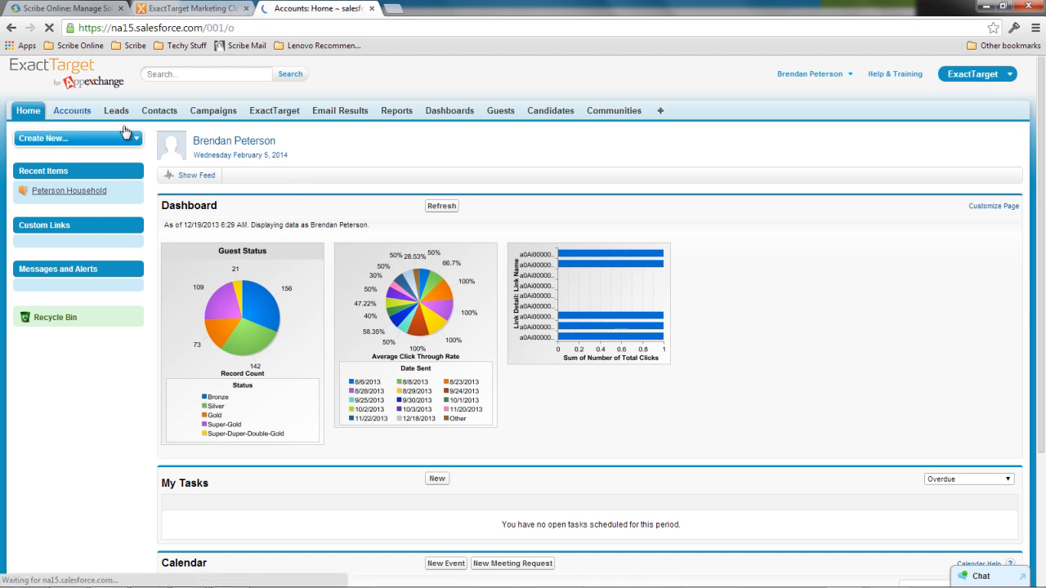
{"action": "left_click", "coordinate": [71, 111]}
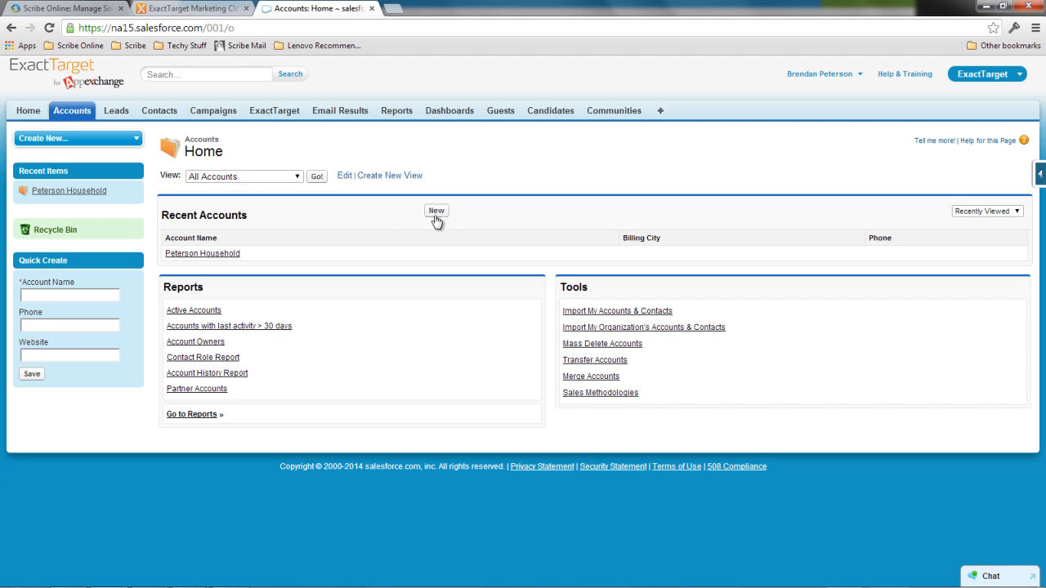
{"action": "left_click", "coordinate": [436, 209]}
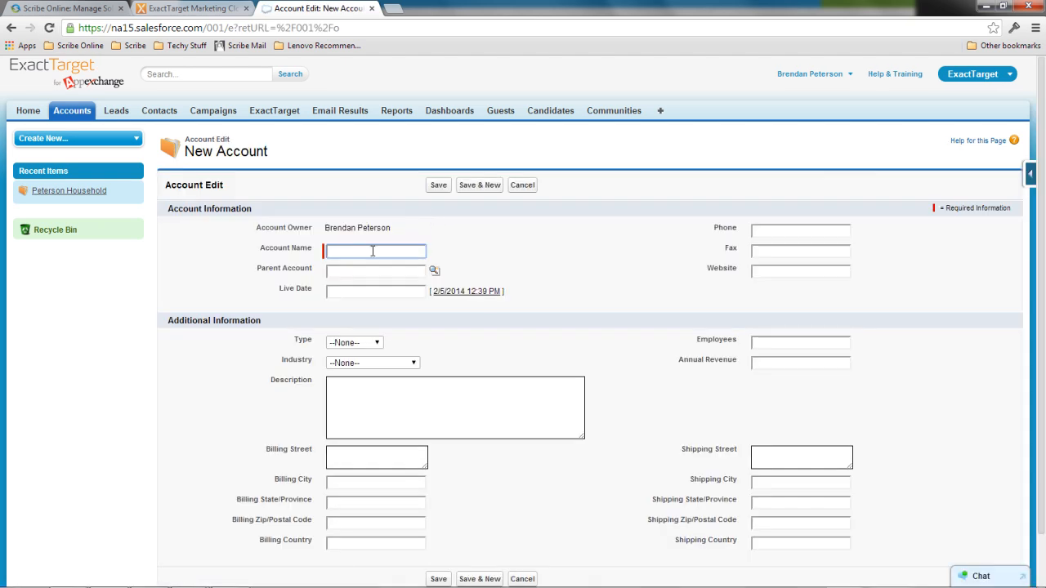
{"action": "type", "text": "LaPorte House"}
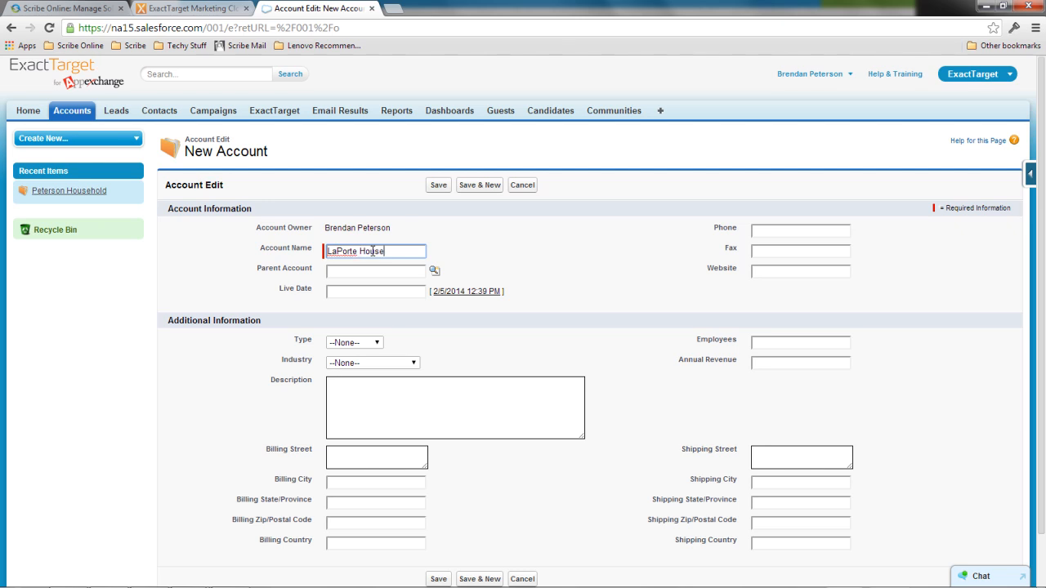
{"action": "left_click", "coordinate": [437, 185]}
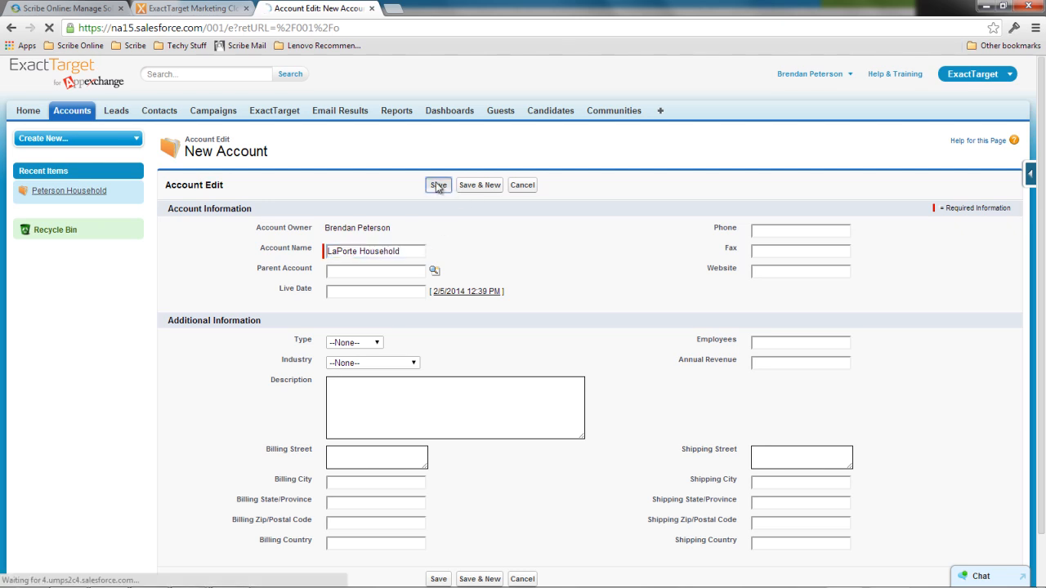
{"action": "left_click", "coordinate": [438, 185]}
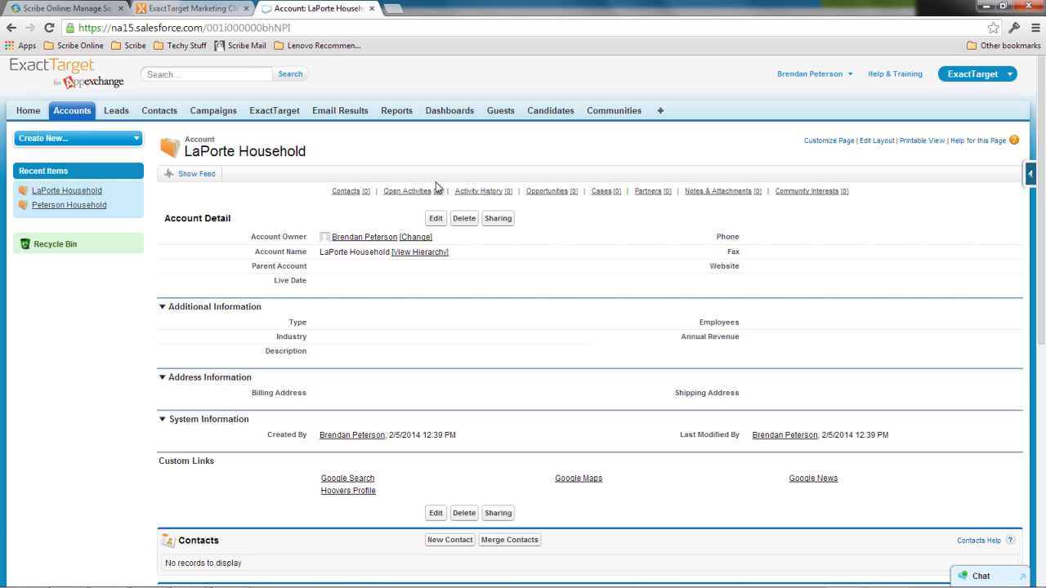
{"action": "mouse_move", "coordinate": [431, 196]}
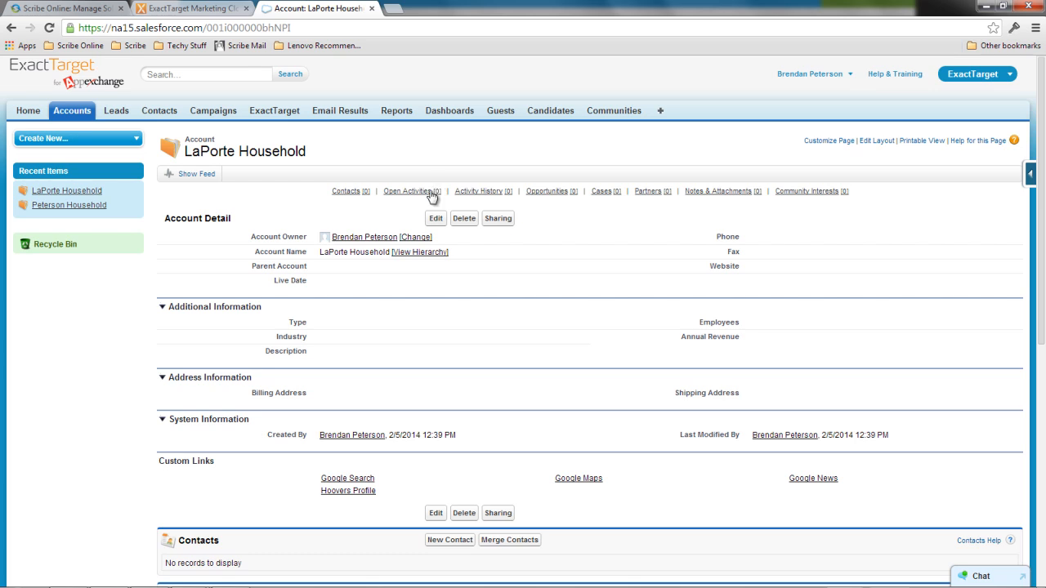
{"action": "scroll", "scroll_direction": "down", "scroll_amount": 3}
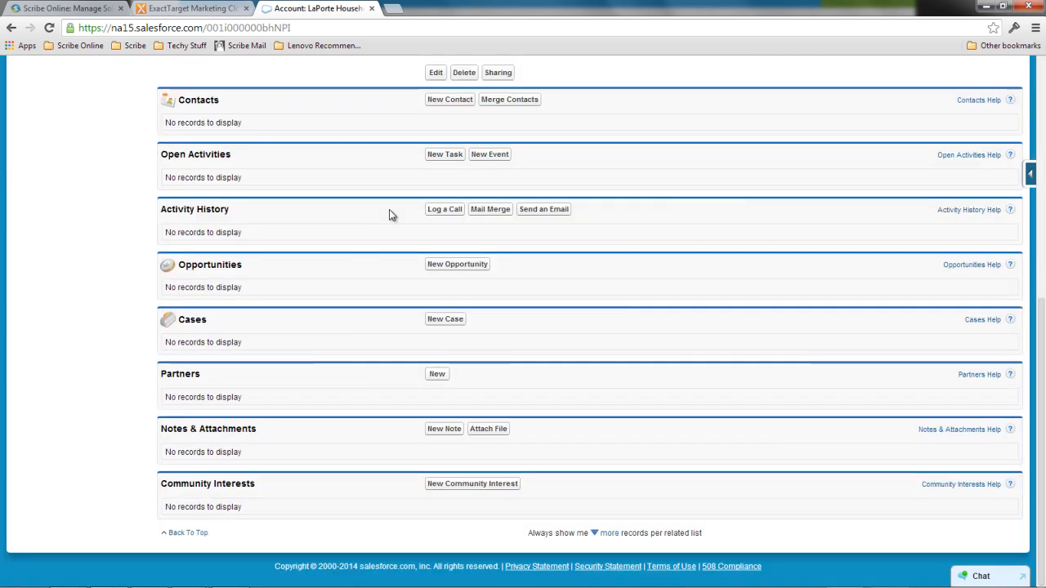
{"action": "left_click", "coordinate": [472, 483]}
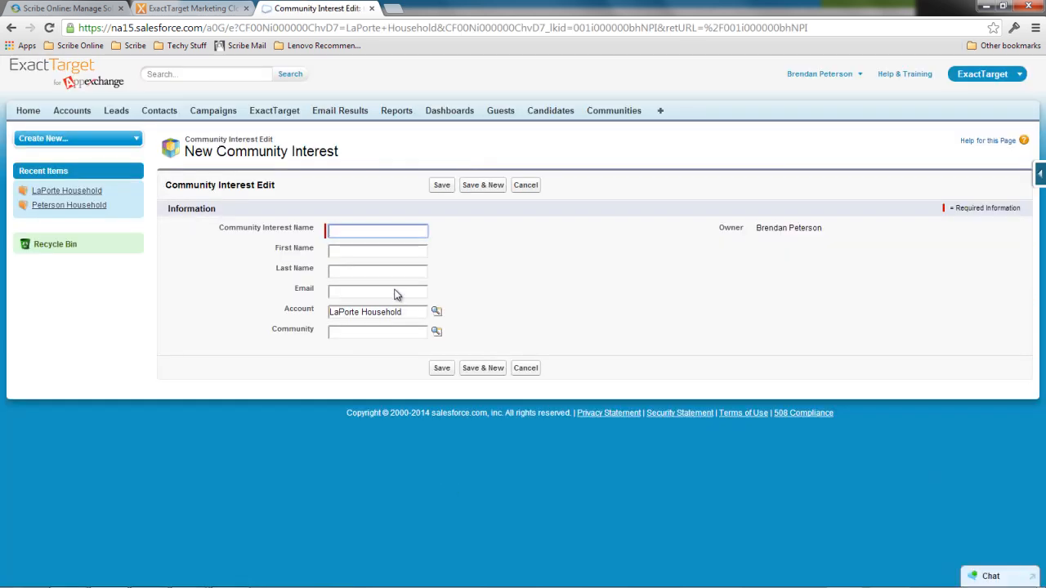
{"action": "type", "text": "New Home"}
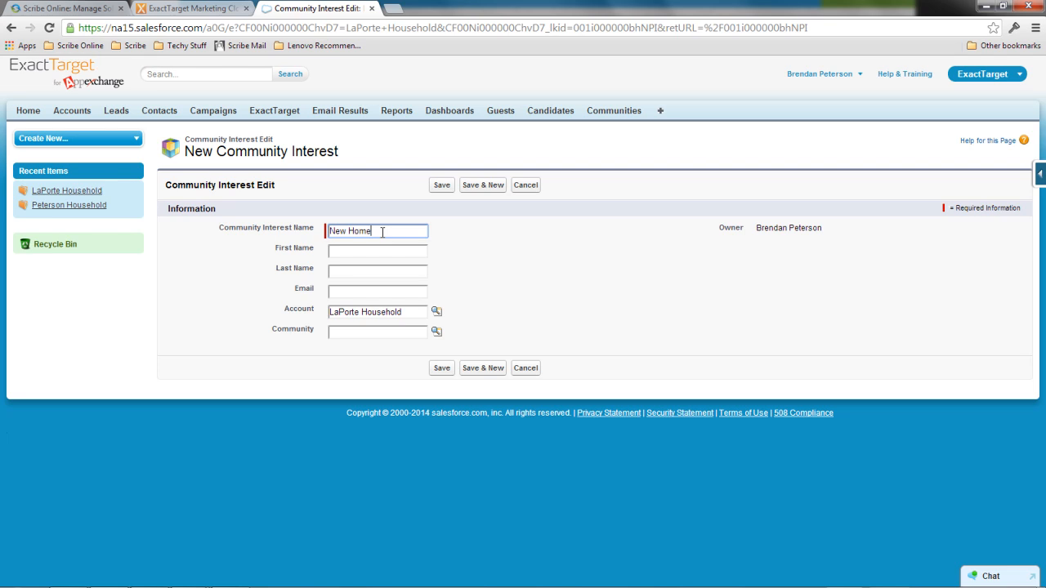
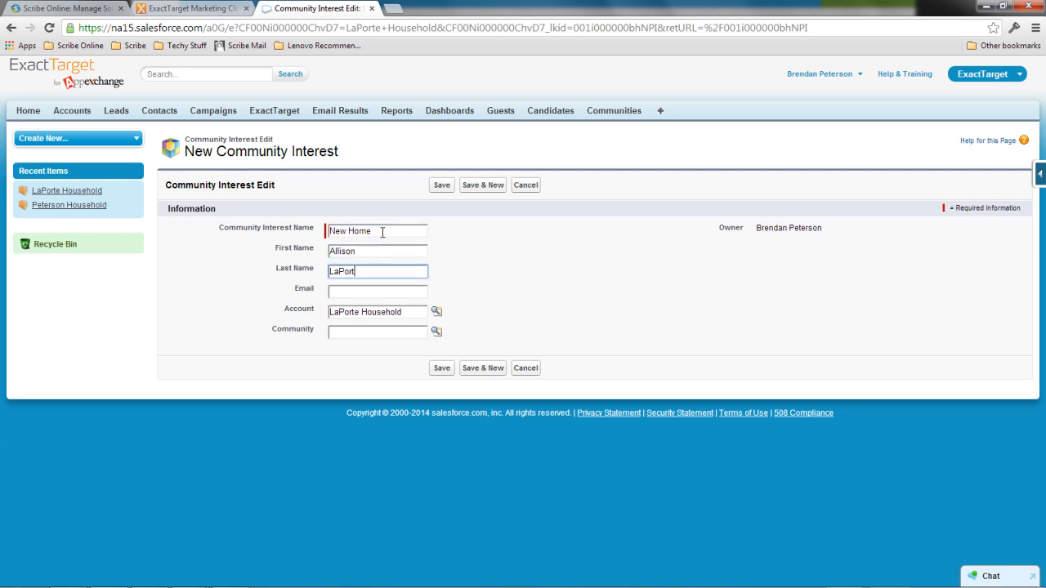
{"action": "left_click", "coordinate": [378, 290]}
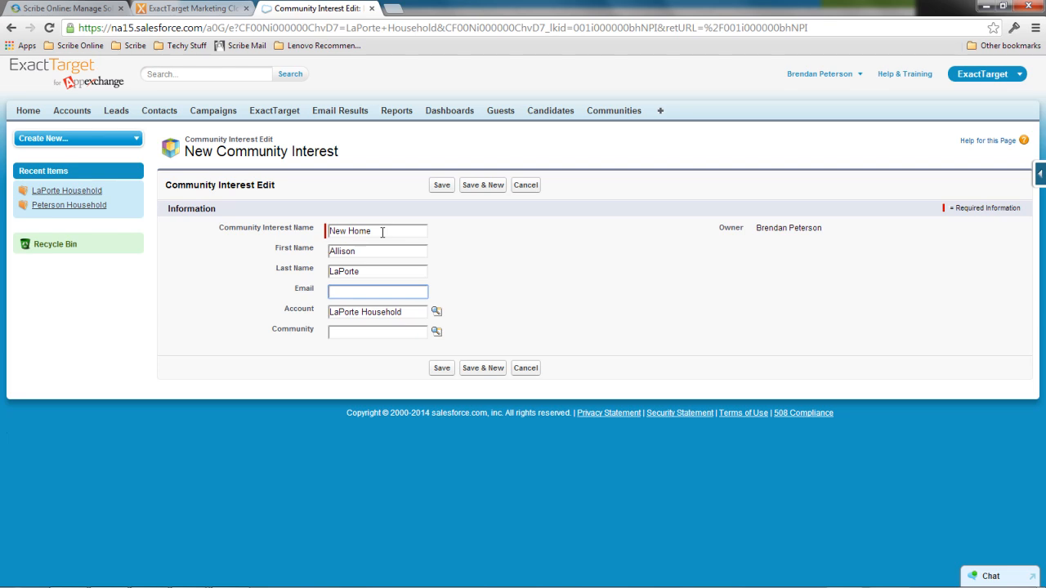
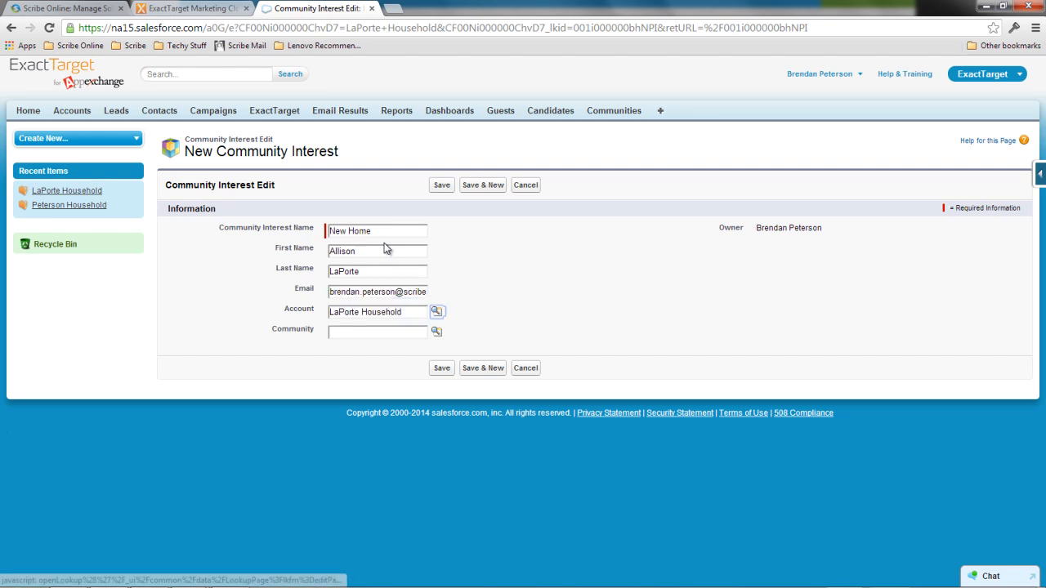
- Link the interest to the Curvey Condos community, save it and begin another
{"action": "left_click", "coordinate": [436, 332]}
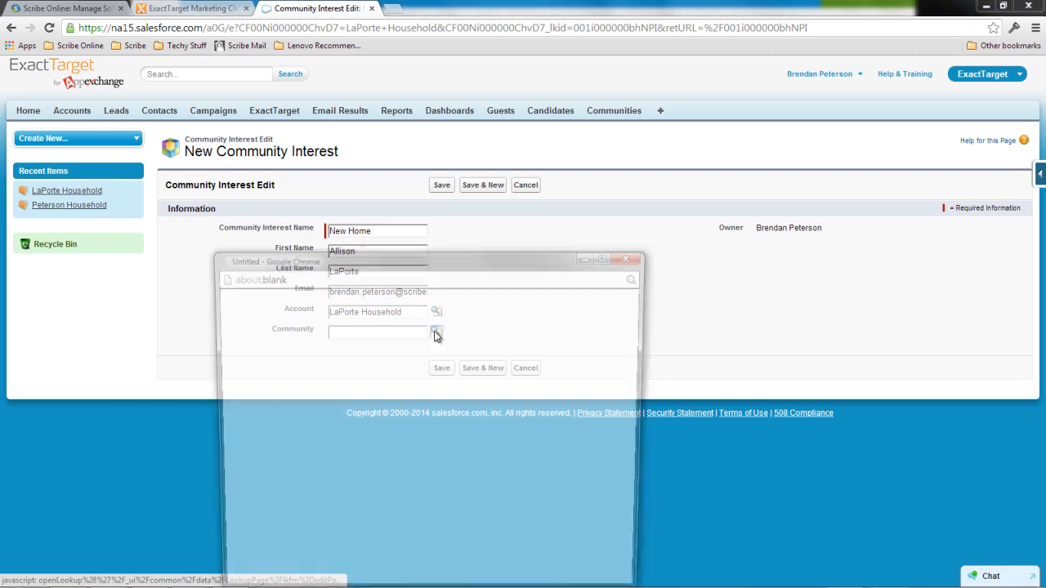
{"action": "left_click", "coordinate": [437, 332]}
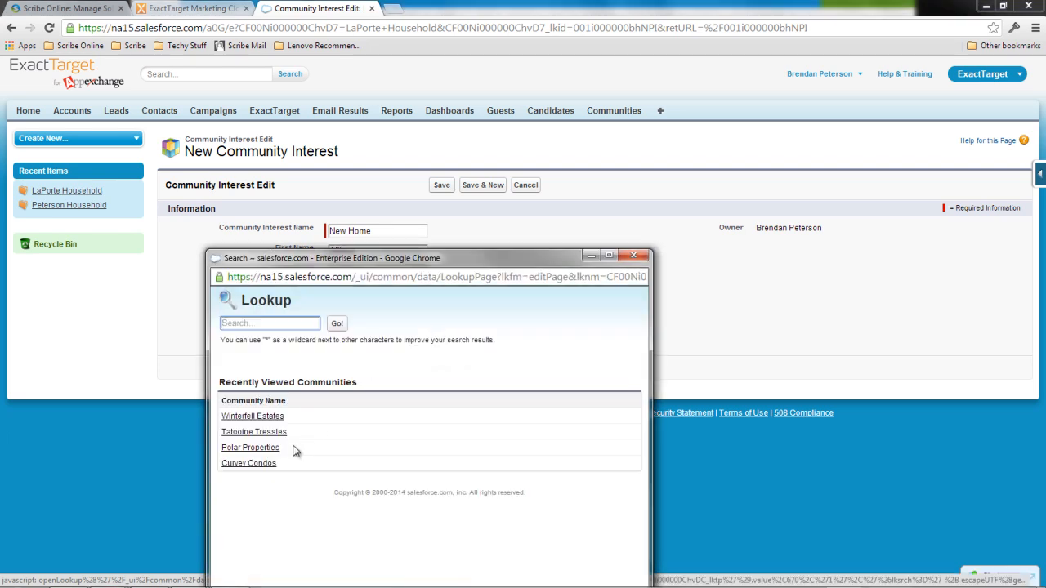
{"action": "left_click", "coordinate": [248, 464]}
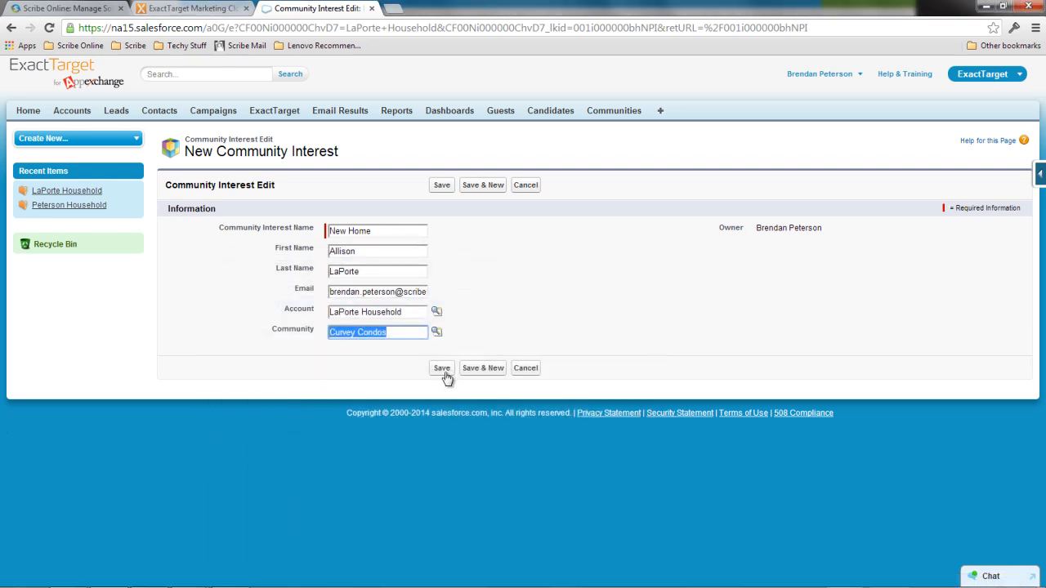
{"action": "left_click", "coordinate": [482, 367]}
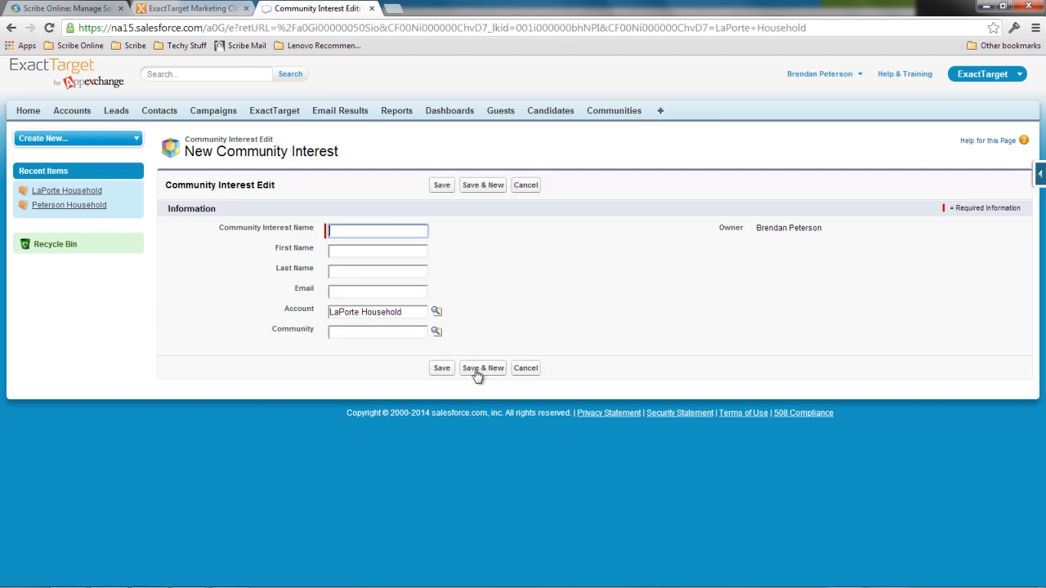
{"action": "type", "text": "Vacation Home"}
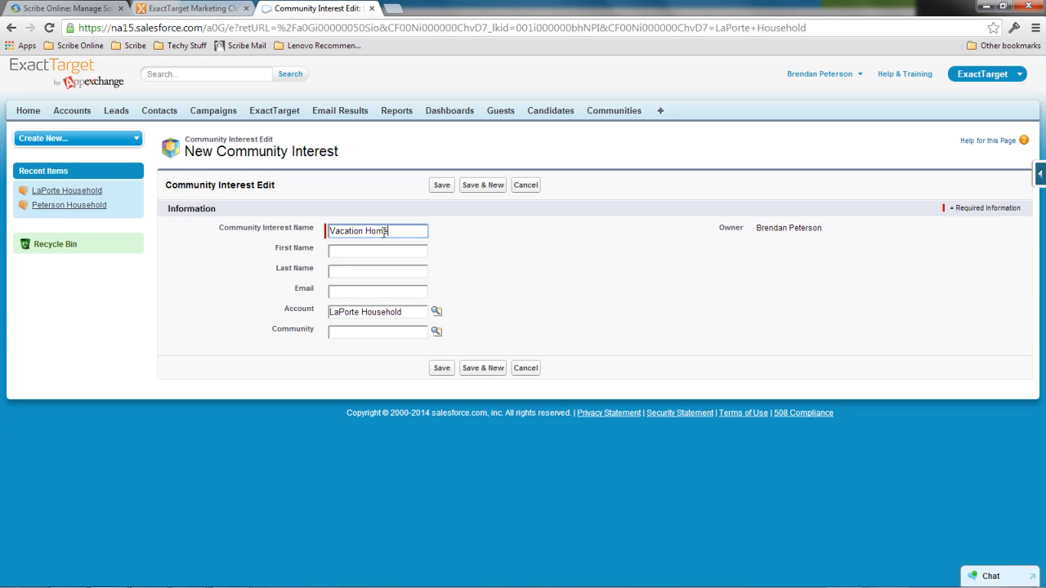
{"action": "type", "text": "Ev"}
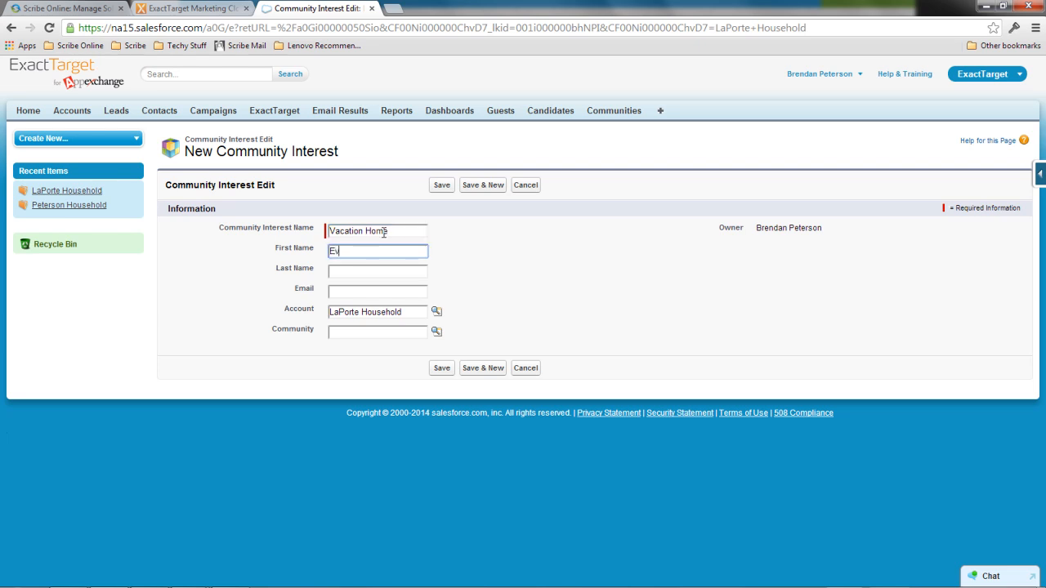
{"action": "type", "text": "LaPorte"}
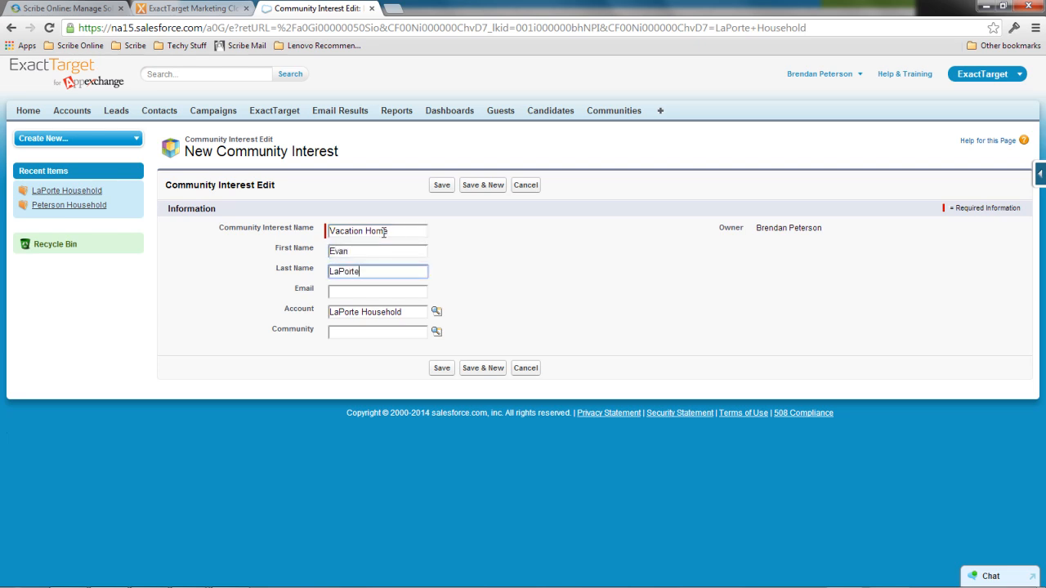
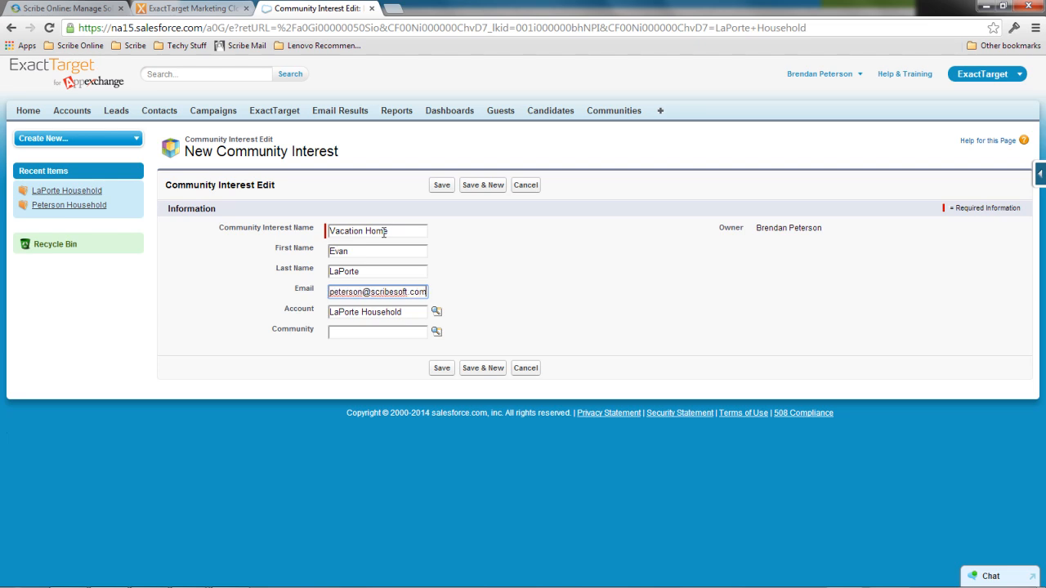
{"action": "left_click", "coordinate": [437, 330]}
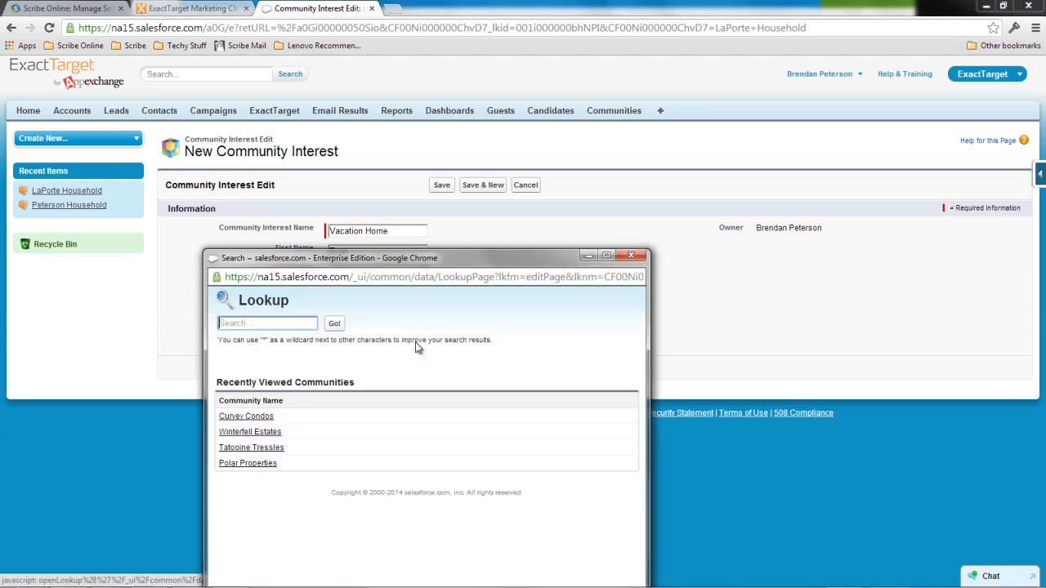
{"action": "left_click", "coordinate": [250, 432]}
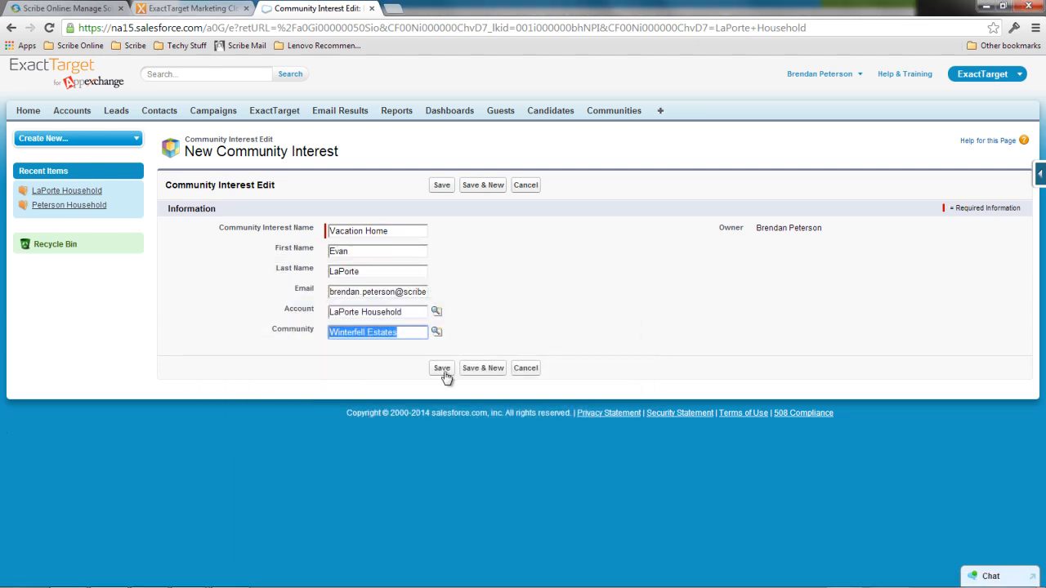
{"action": "left_click", "coordinate": [441, 367]}
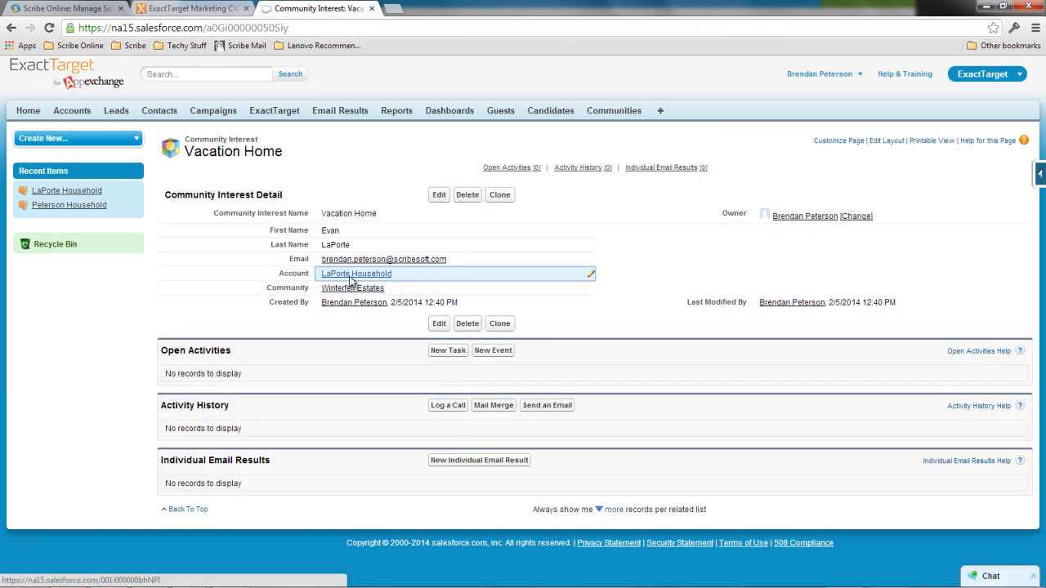
- View the LaPorte Household account's two interests, then switch to the ExactTarget tab
{"action": "left_click", "coordinate": [356, 273]}
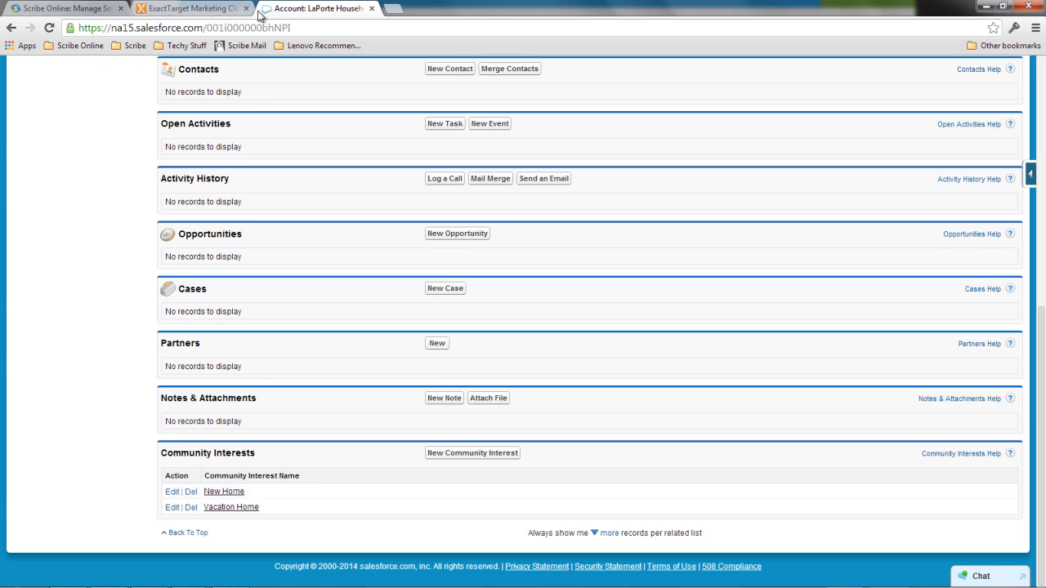
{"action": "left_click", "coordinate": [193, 8]}
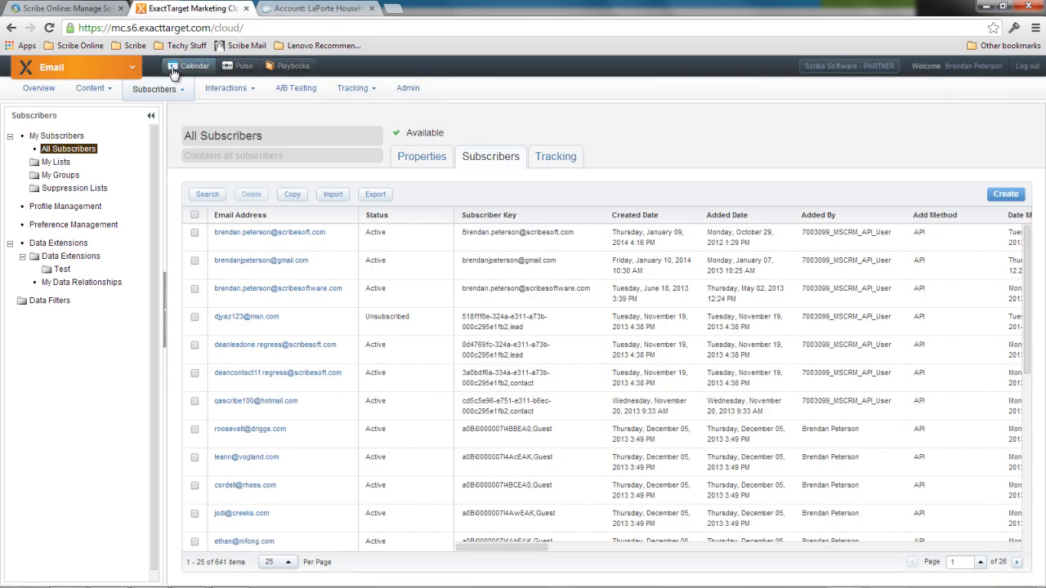
- View the Community Interest data extension records showing New Home, New Home2 and Vacation Home
{"action": "left_click", "coordinate": [226, 88]}
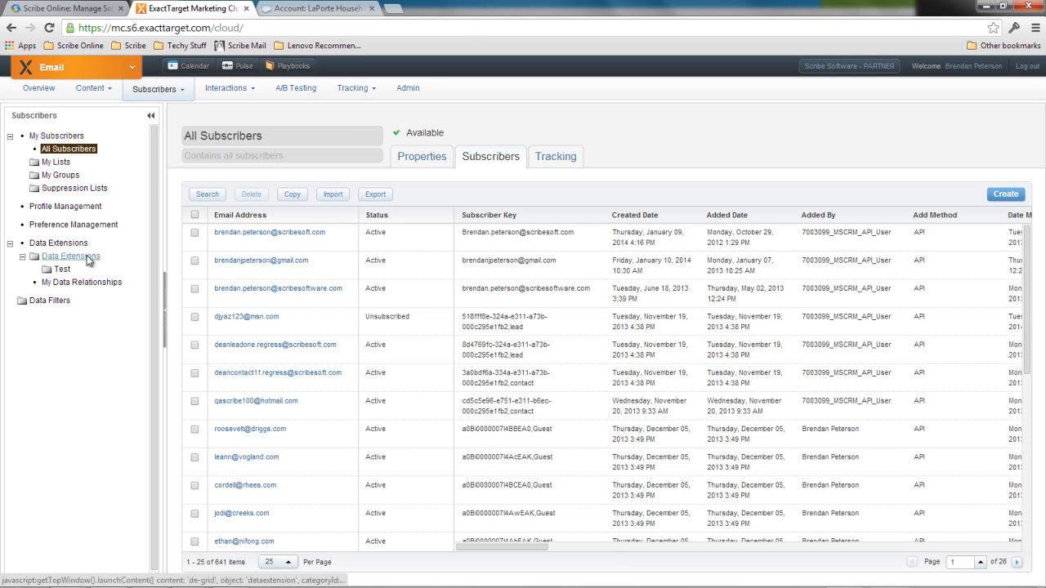
{"action": "left_click", "coordinate": [70, 255]}
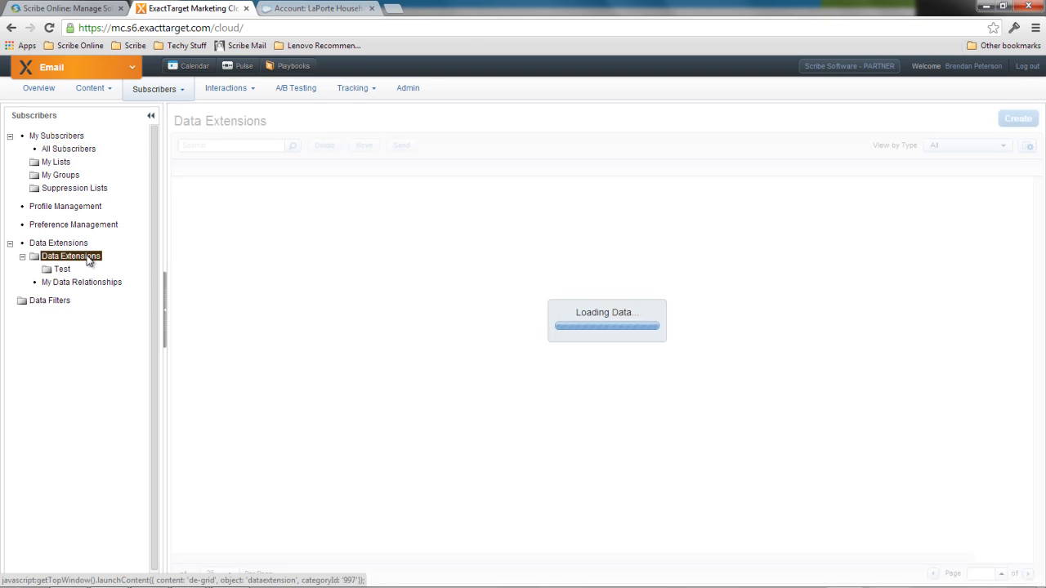
{"action": "left_click", "coordinate": [70, 254]}
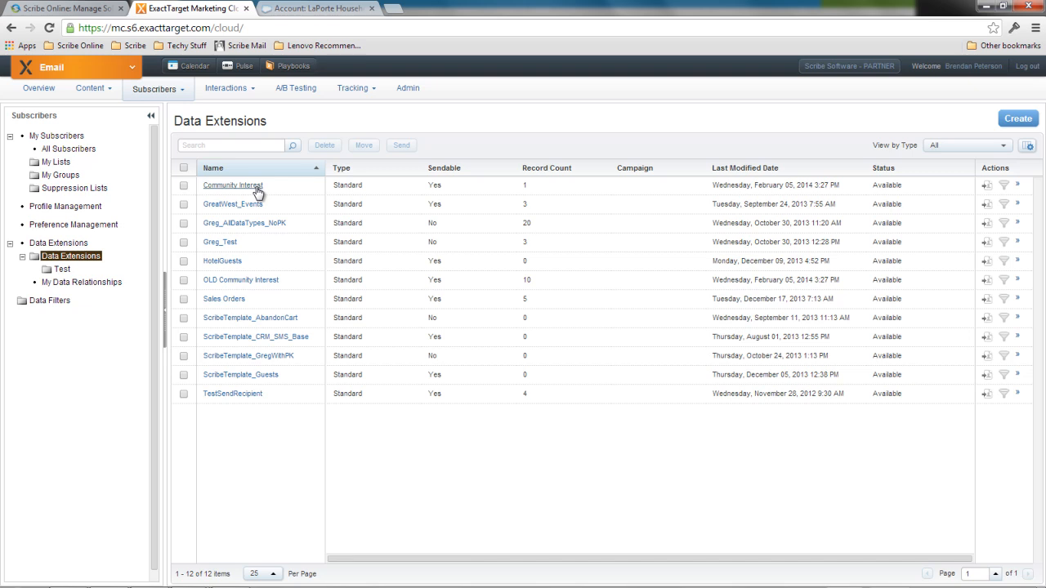
{"action": "mouse_move", "coordinate": [248, 190]}
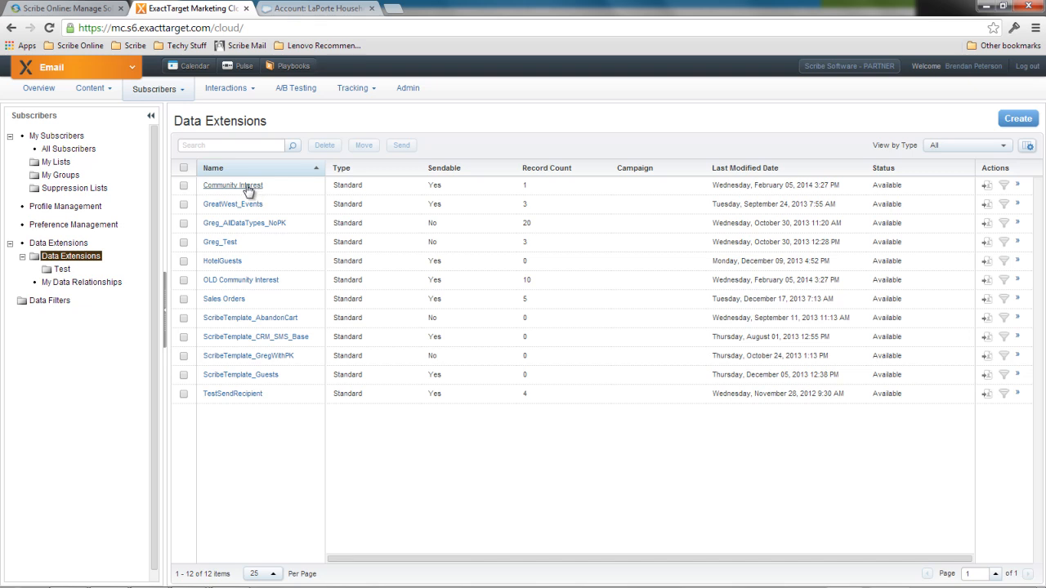
{"action": "left_click", "coordinate": [232, 185]}
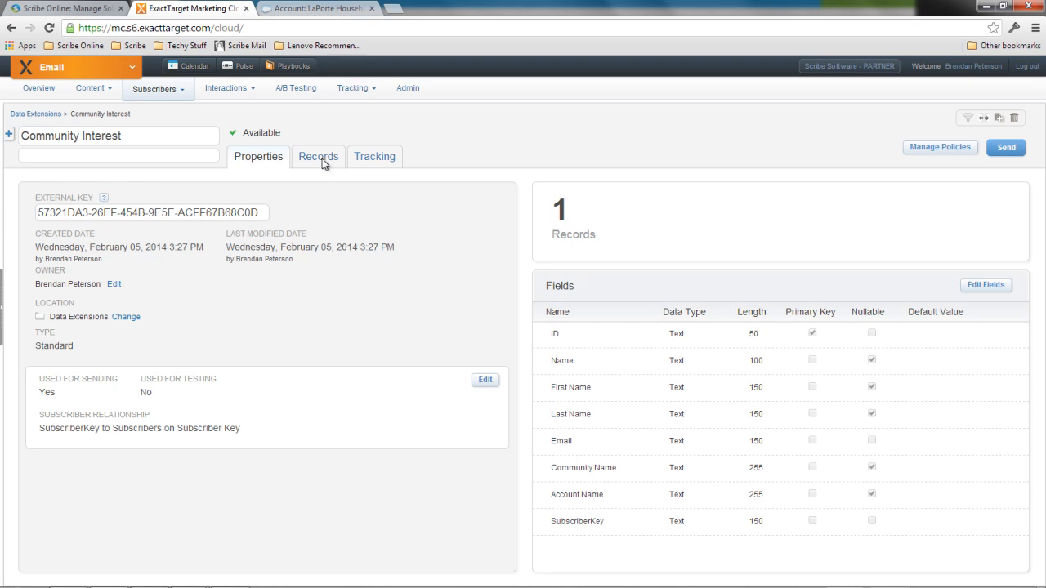
{"action": "left_click", "coordinate": [317, 157]}
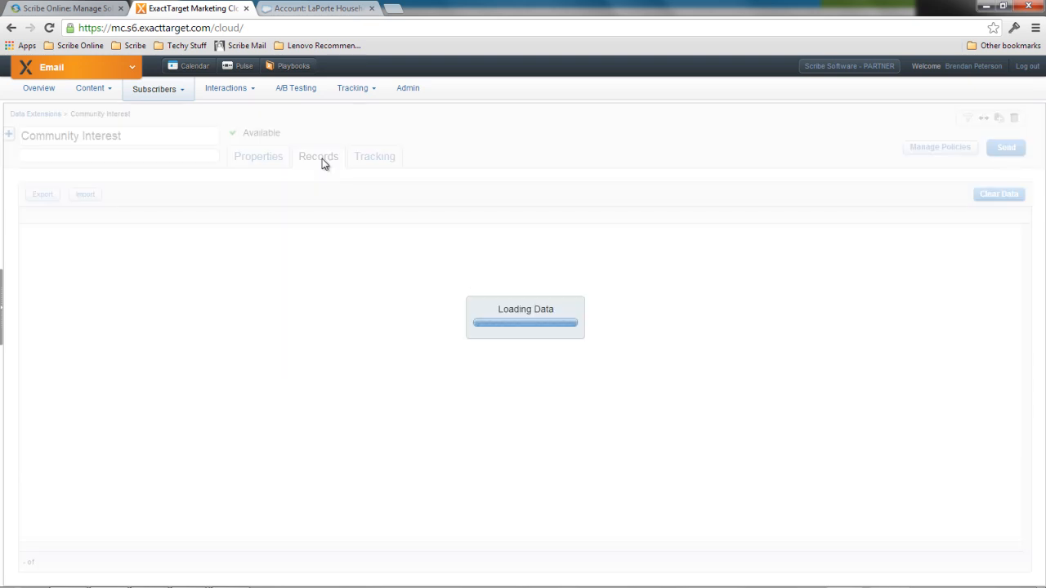
{"action": "left_click", "coordinate": [318, 157]}
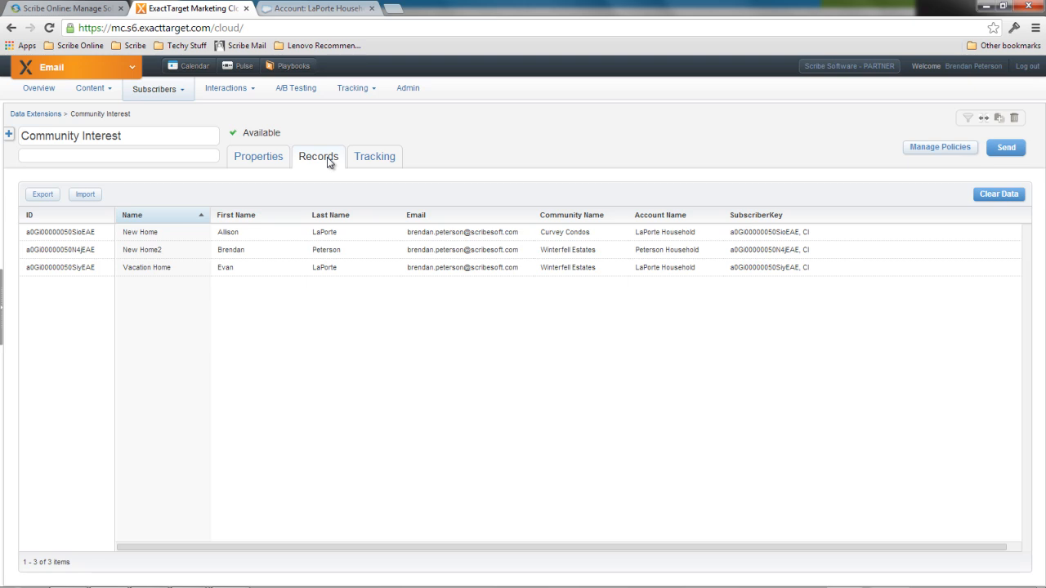
{"action": "left_click", "coordinate": [90, 88]}
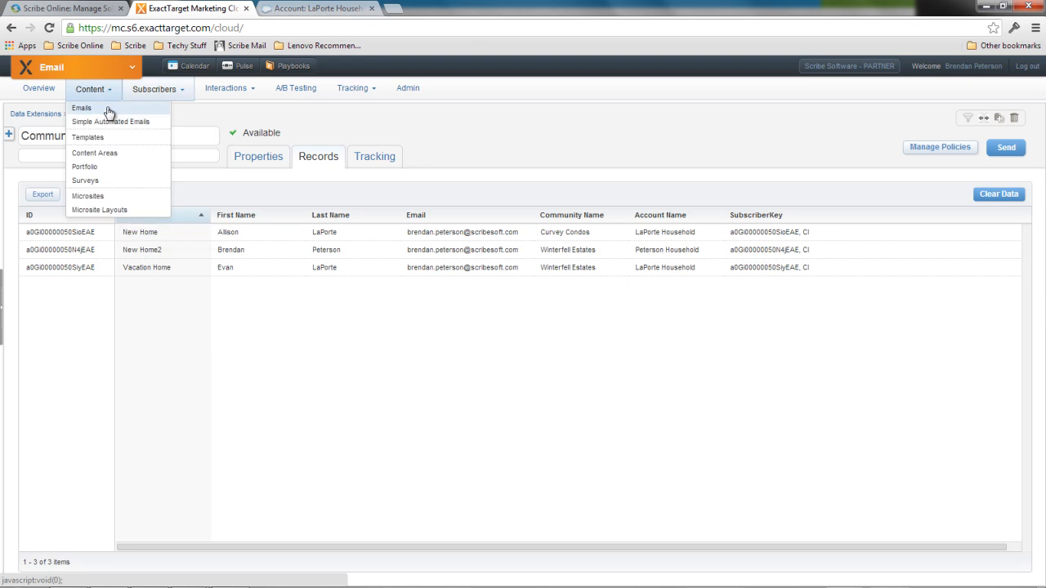
- Send the Property Interest email from My Emails through the Send Email wizard
{"action": "left_click", "coordinate": [81, 108]}
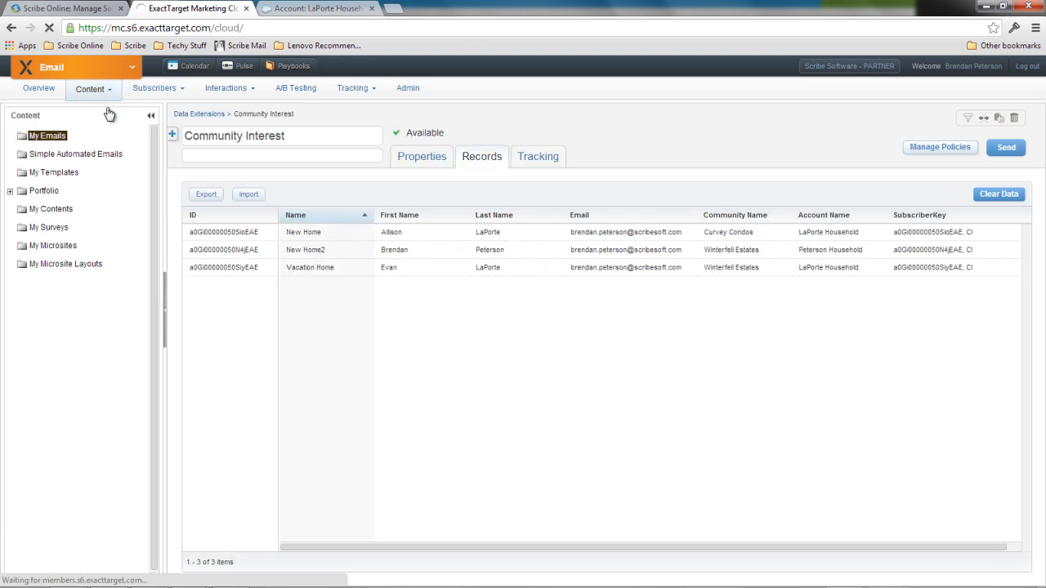
{"action": "left_click", "coordinate": [46, 134]}
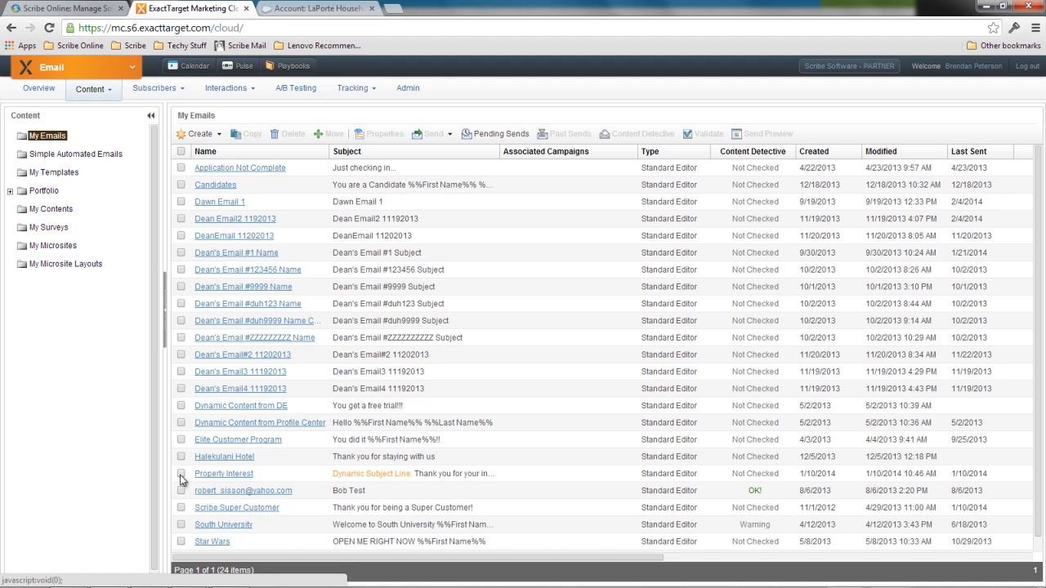
{"action": "left_click", "coordinate": [179, 474]}
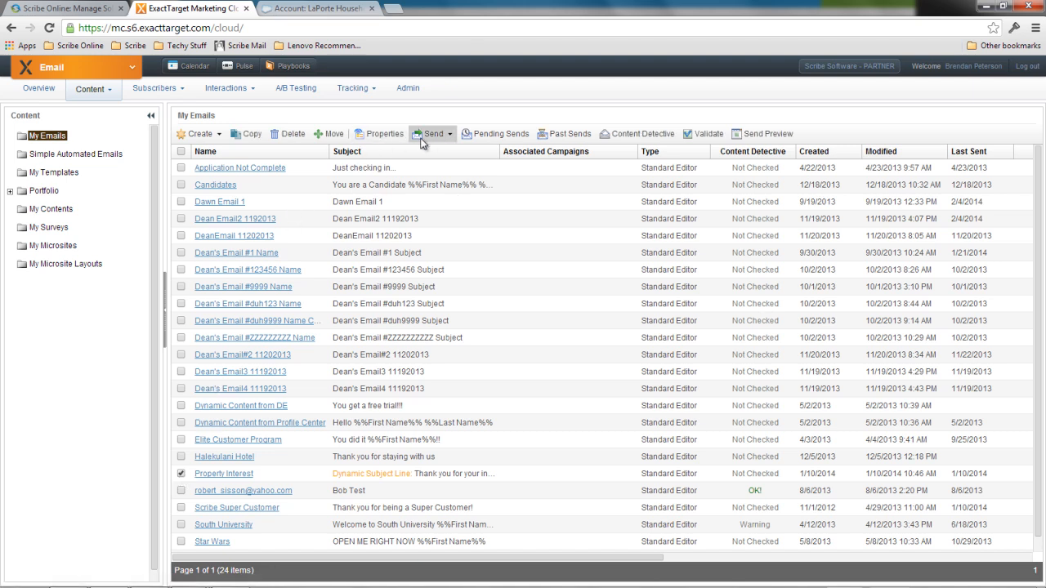
{"action": "left_click", "coordinate": [428, 133]}
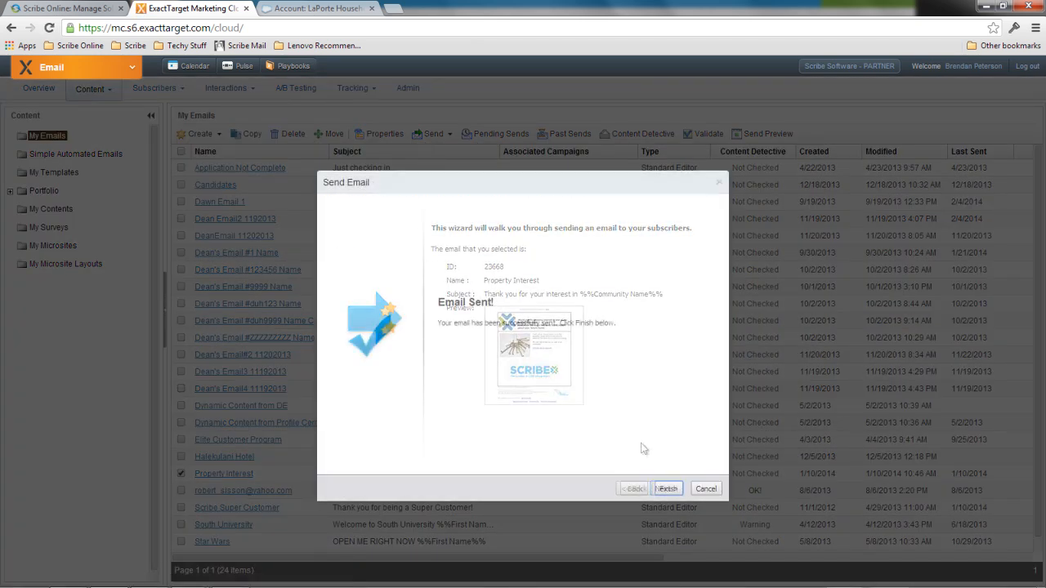
{"action": "left_click", "coordinate": [666, 489]}
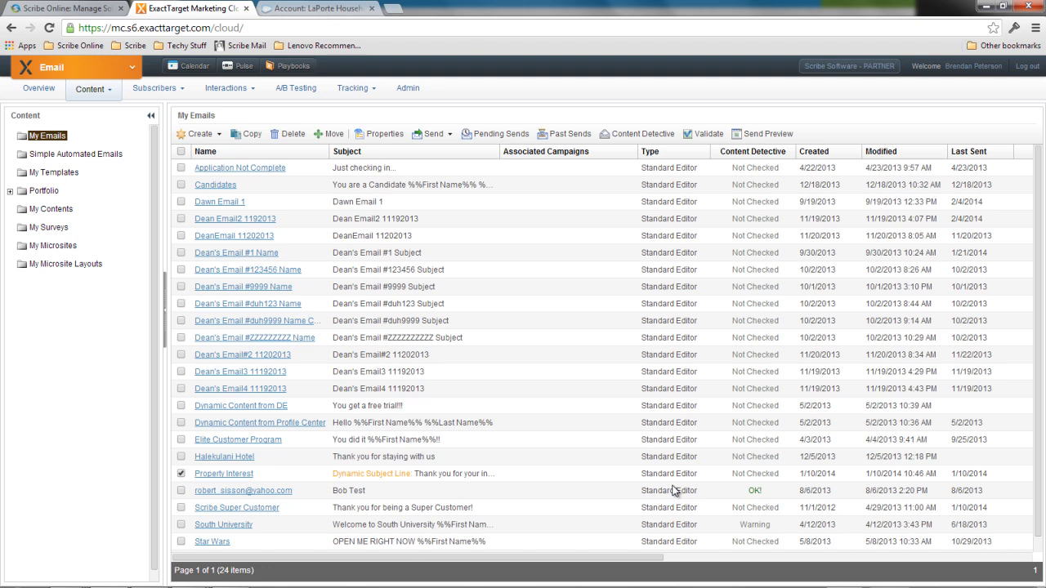
{"action": "left_click", "coordinate": [353, 88]}
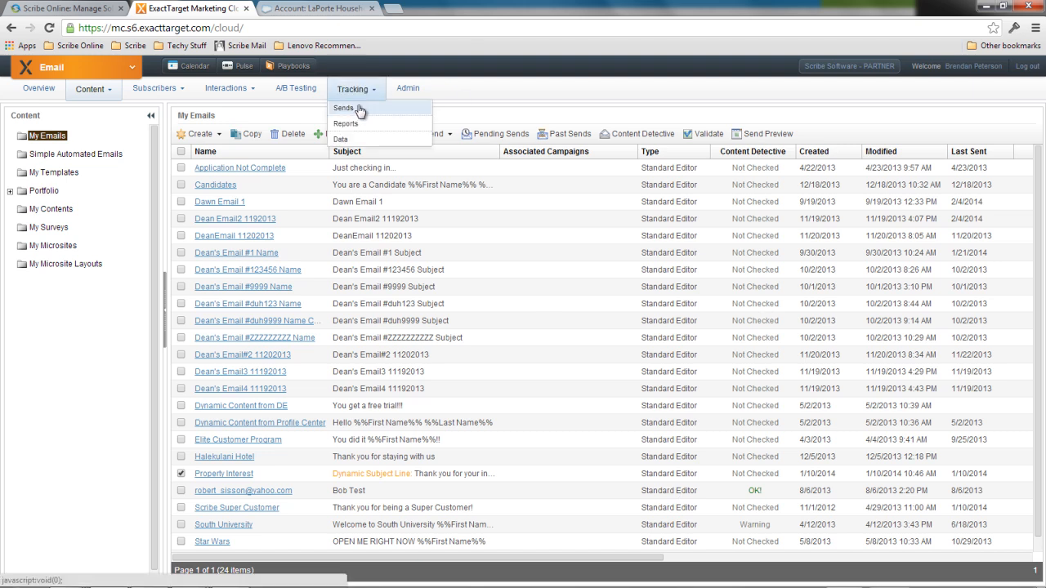
- Check My Tracking for the Property Interest send, then switch to the Winterfell Estates email in Outlook
{"action": "left_click", "coordinate": [343, 108]}
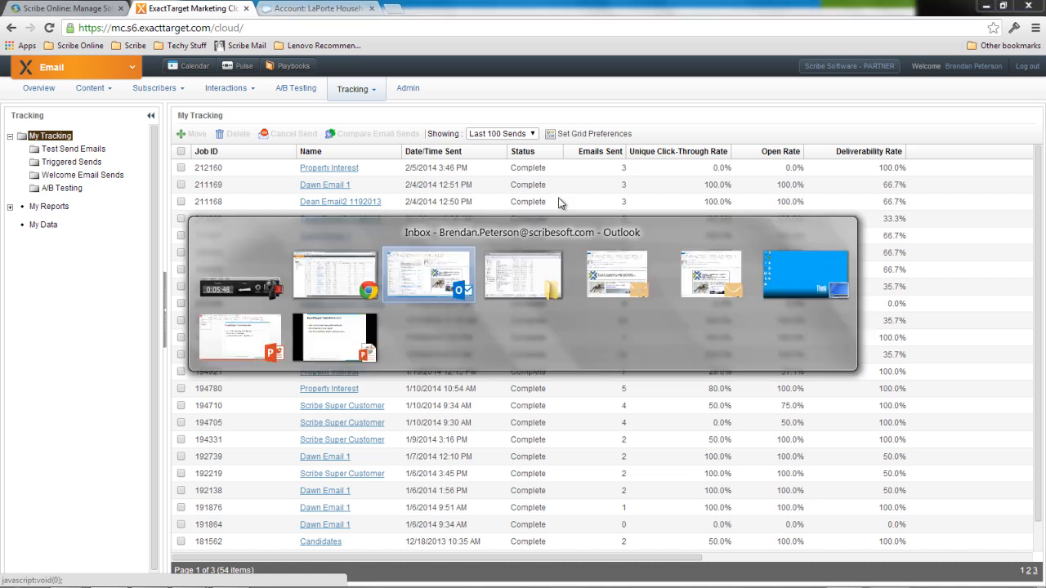
{"action": "left_click", "coordinate": [428, 275]}
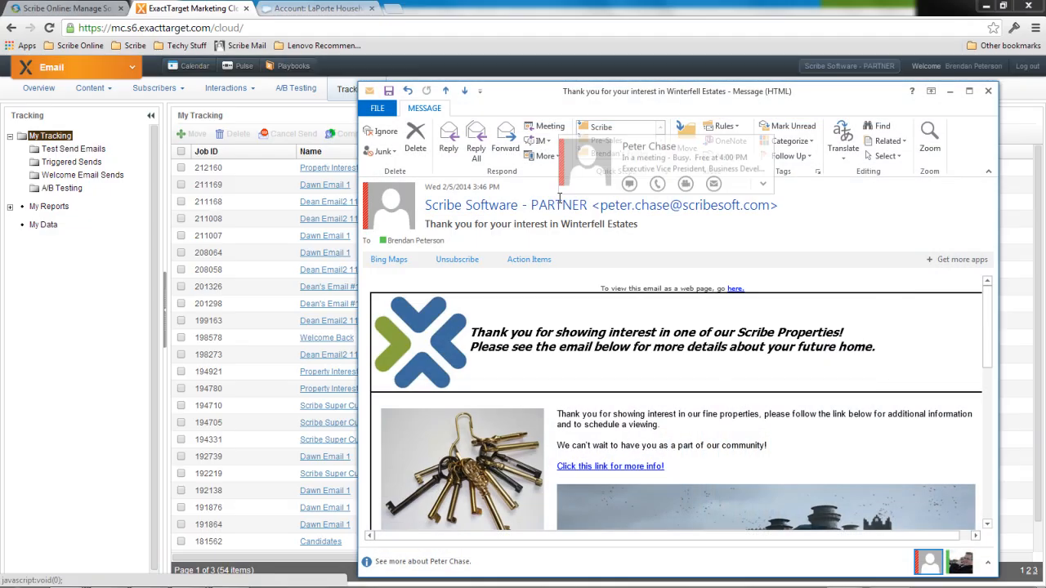
- Read the maximized Winterfell Estates email, then maximize the Curvey Condos email
{"action": "left_click", "coordinate": [967, 92]}
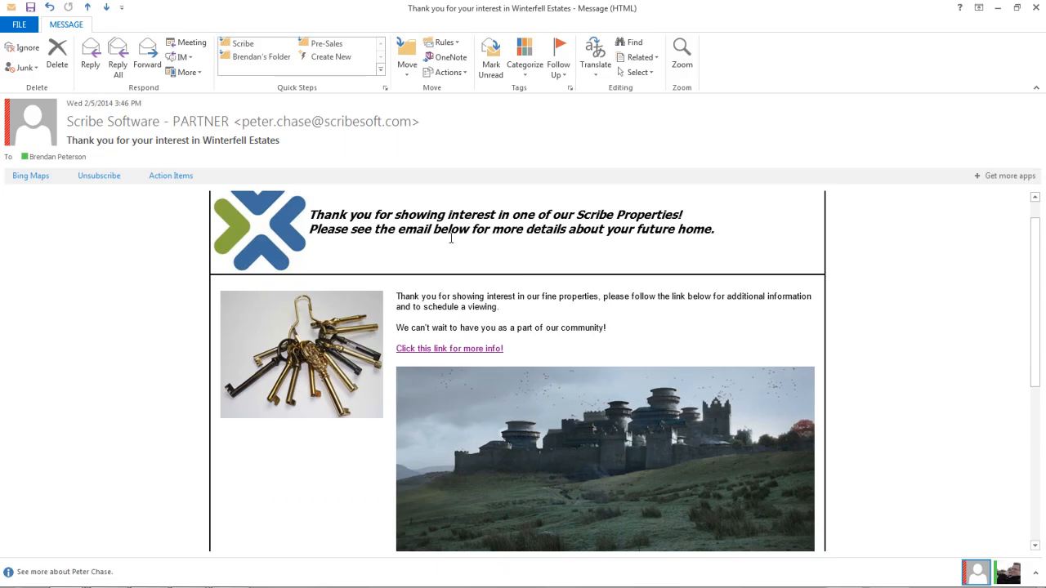
{"action": "scroll", "scroll_direction": "down", "scroll_amount": 3}
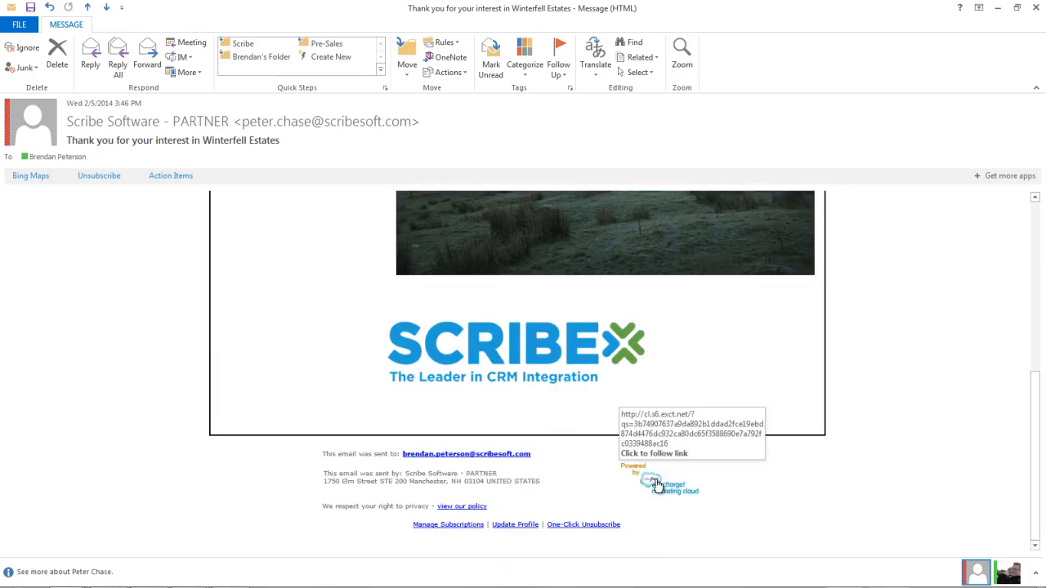
{"action": "mouse_move", "coordinate": [896, 128]}
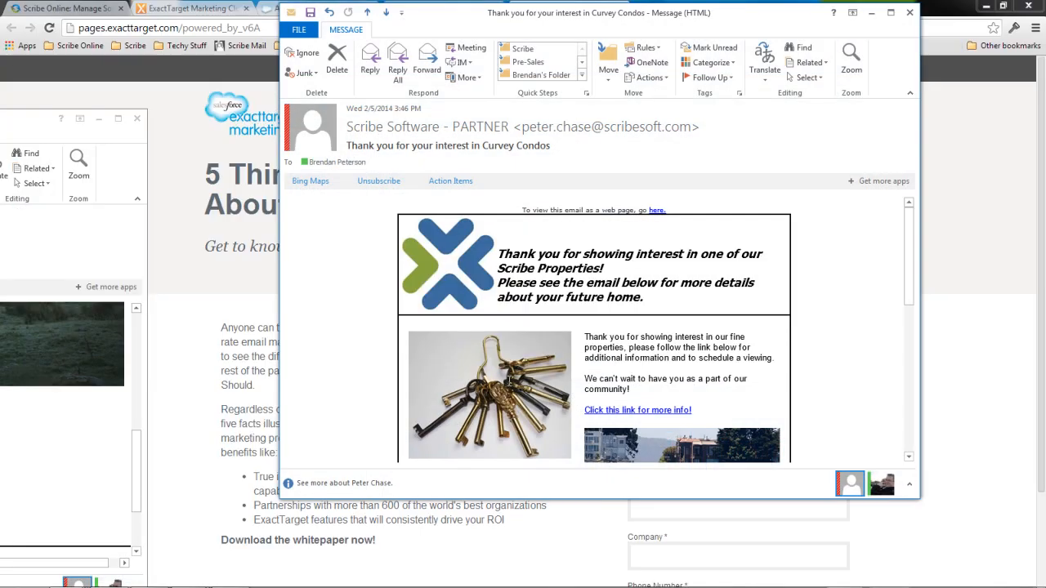
{"action": "left_click", "coordinate": [889, 13]}
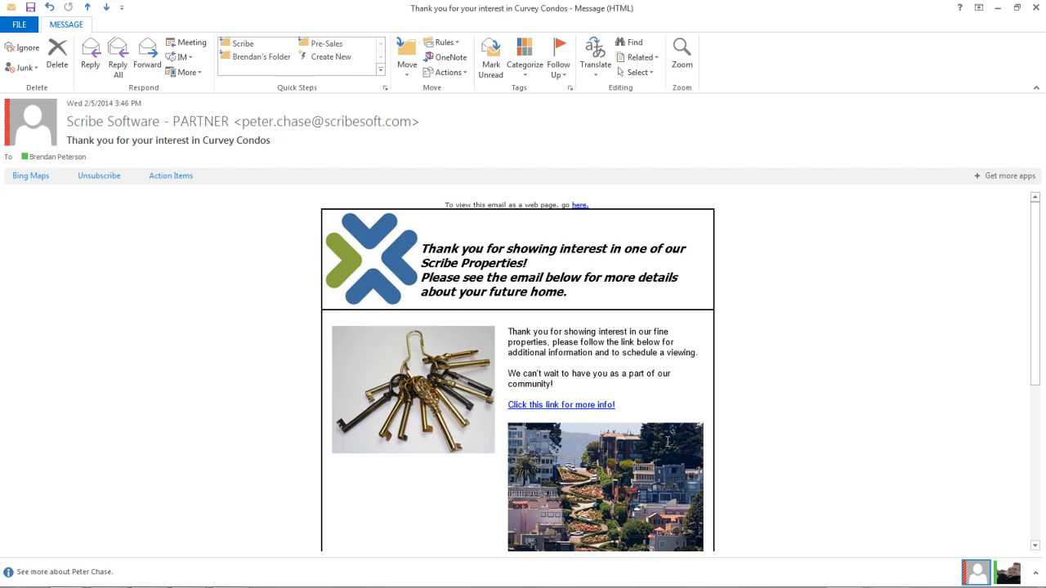
{"action": "mouse_move", "coordinate": [448, 201]}
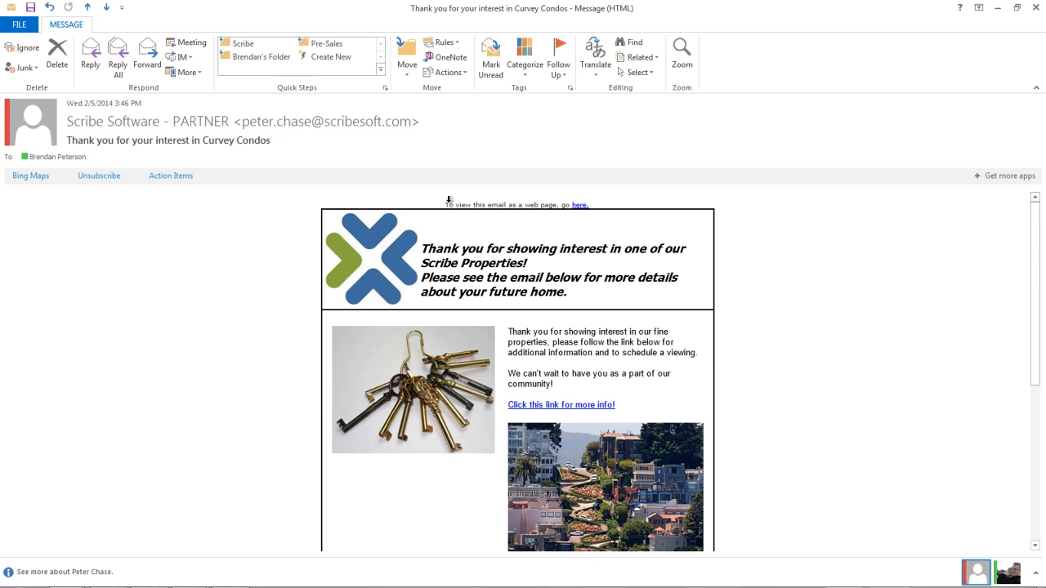
{"action": "mouse_move", "coordinate": [278, 255]}
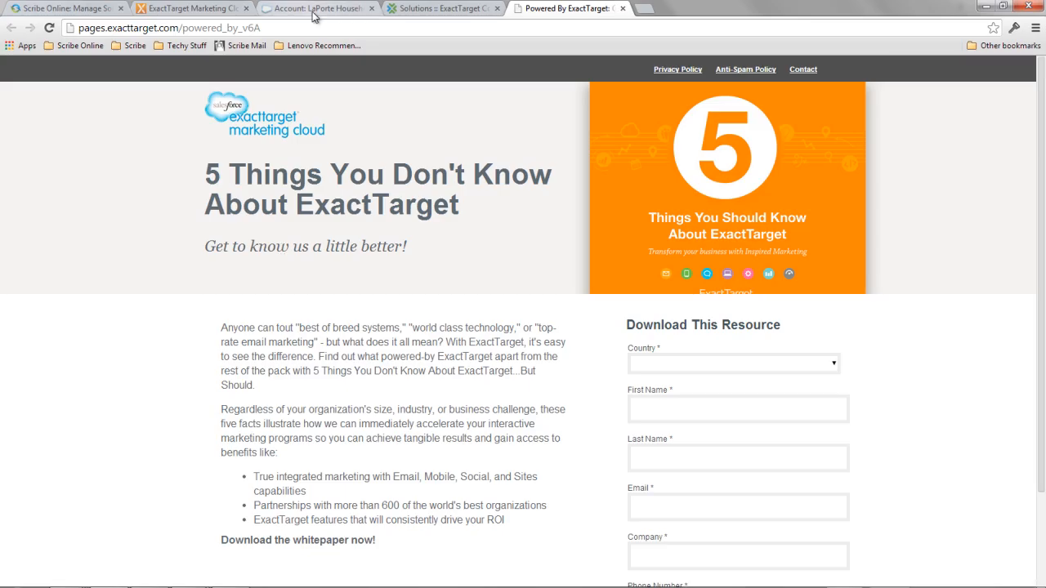
{"action": "mouse_move", "coordinate": [313, 8]}
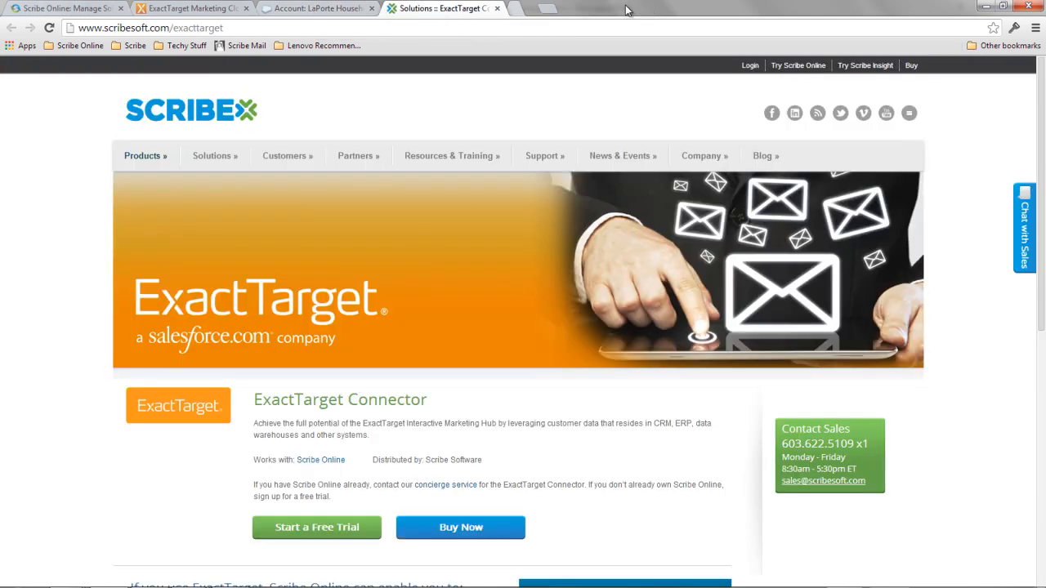
- Return to the LaPorte Household account and scroll through its New Home and Vacation Home interests
{"action": "left_click", "coordinate": [317, 8]}
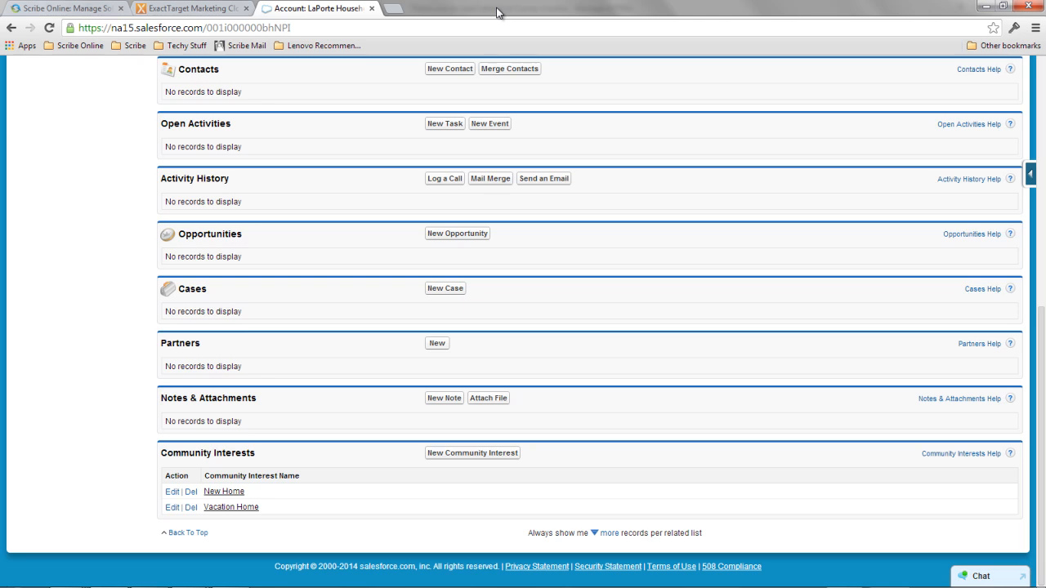
{"action": "mouse_move", "coordinate": [297, 461]}
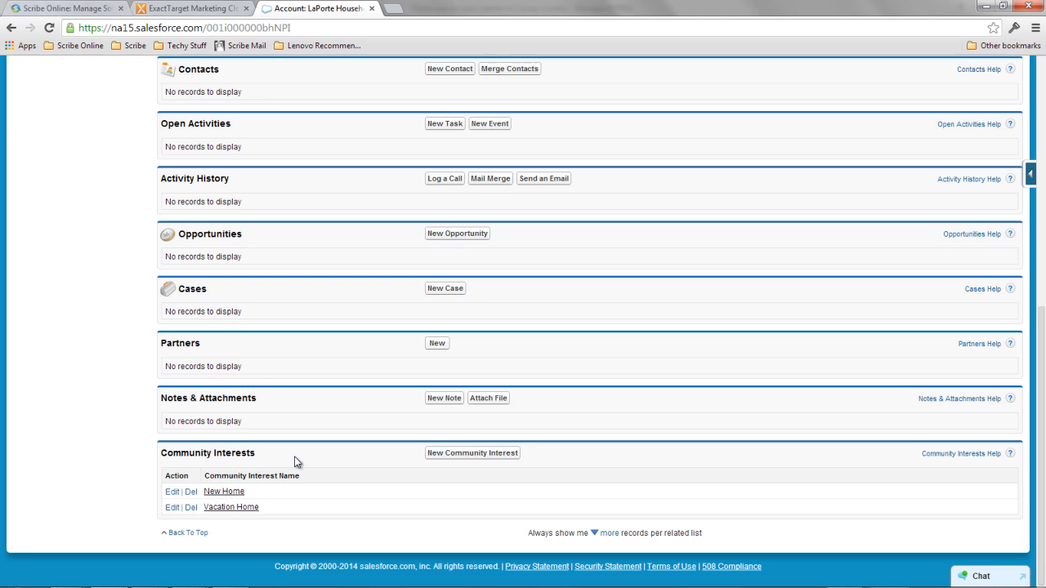
{"action": "mouse_move", "coordinate": [271, 464]}
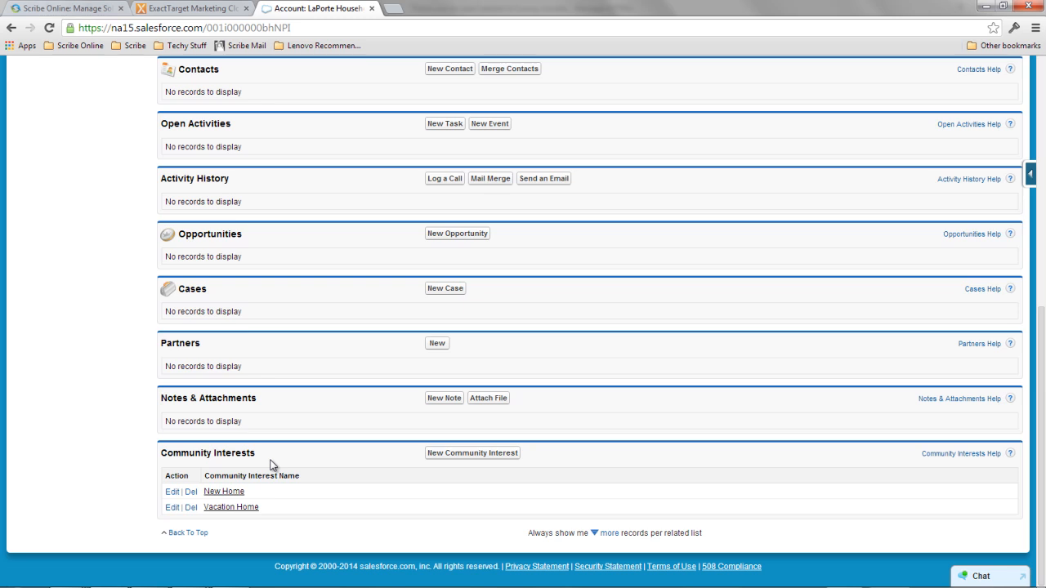
{"action": "scroll", "scroll_direction": "up", "scroll_amount": 3}
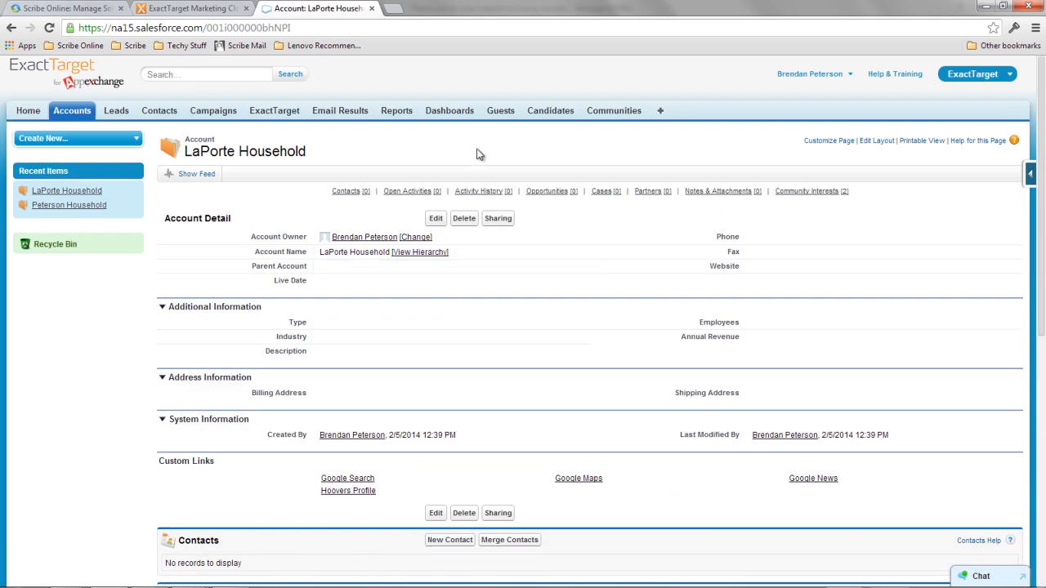
- List all Email Results and view the Property Interest record's delivery and open-rate statistics
{"action": "left_click", "coordinate": [340, 111]}
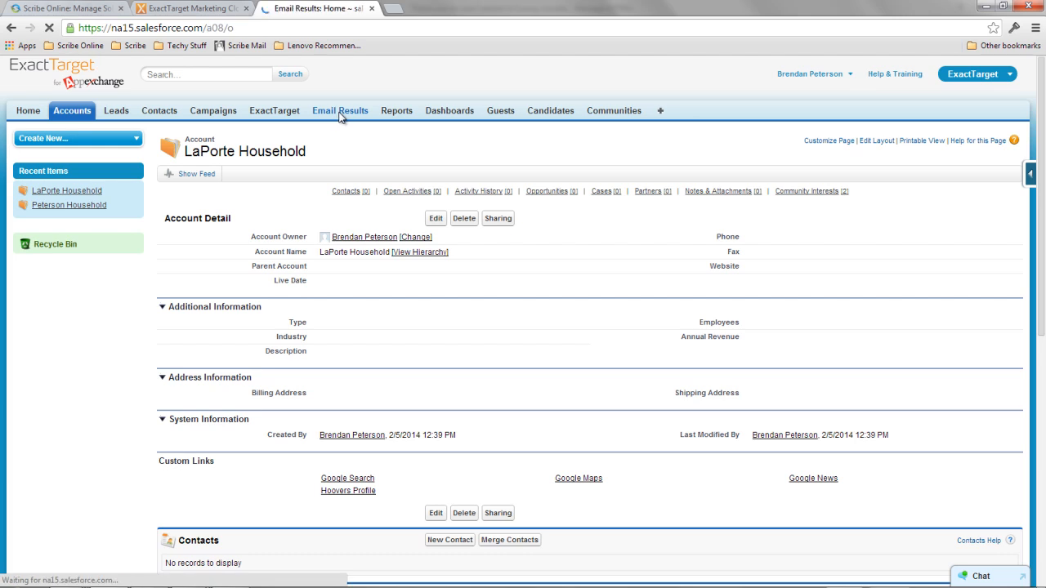
{"action": "left_click", "coordinate": [340, 111]}
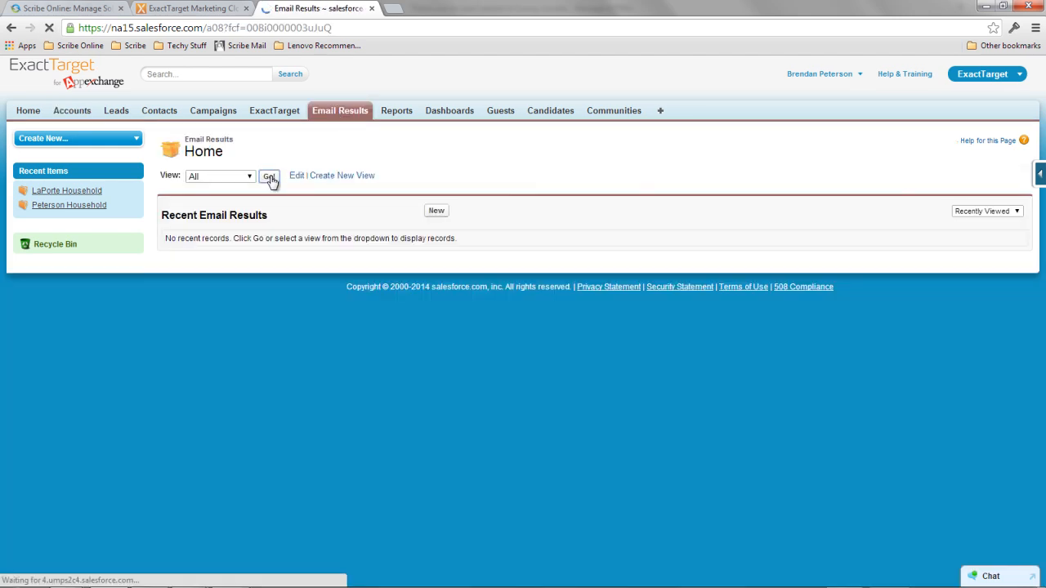
{"action": "left_click", "coordinate": [270, 177]}
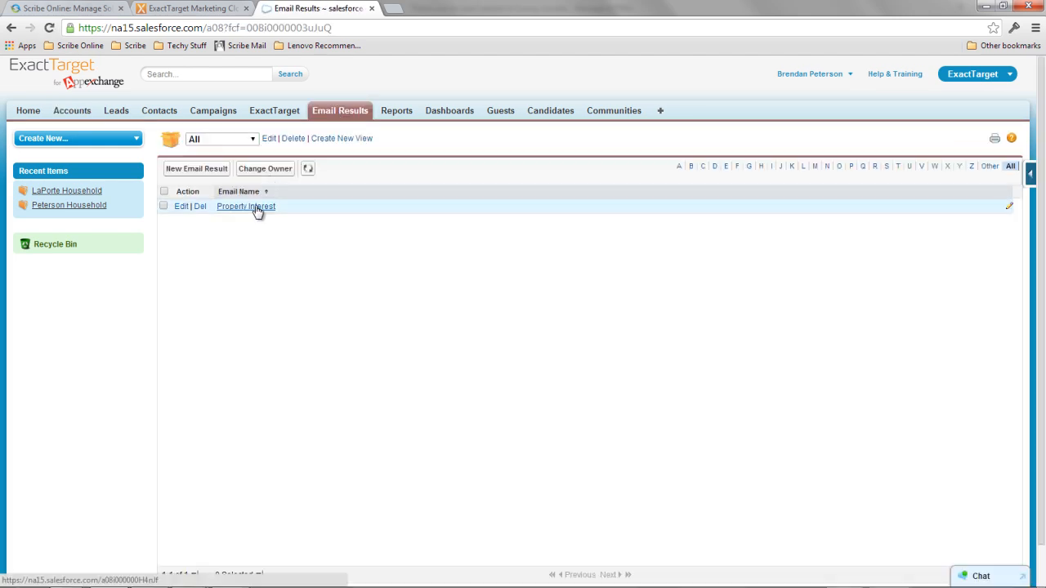
{"action": "left_click", "coordinate": [245, 206]}
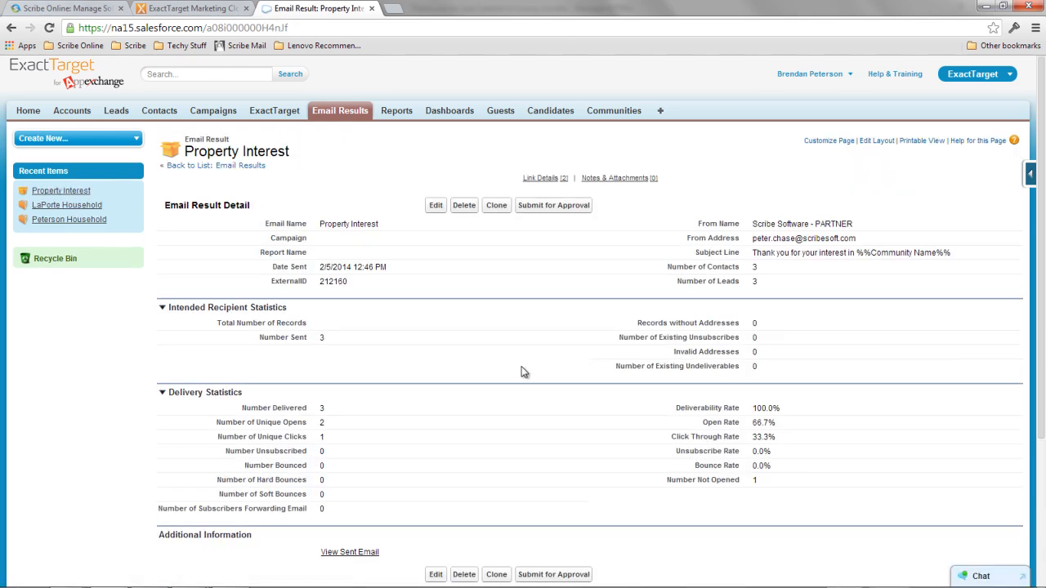
{"action": "mouse_move", "coordinate": [628, 337]}
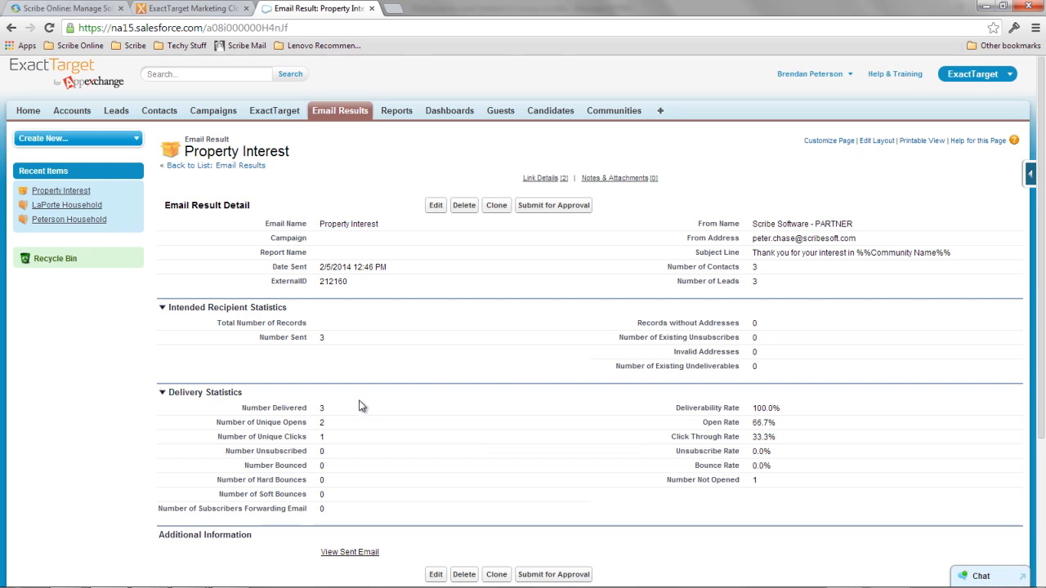
{"action": "mouse_move", "coordinate": [784, 494]}
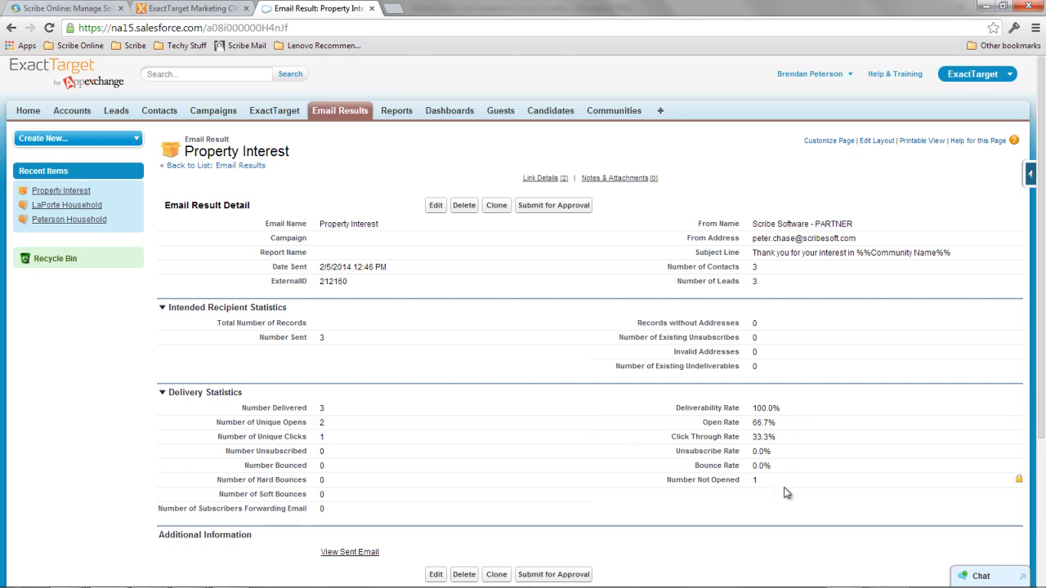
{"action": "mouse_move", "coordinate": [800, 471]}
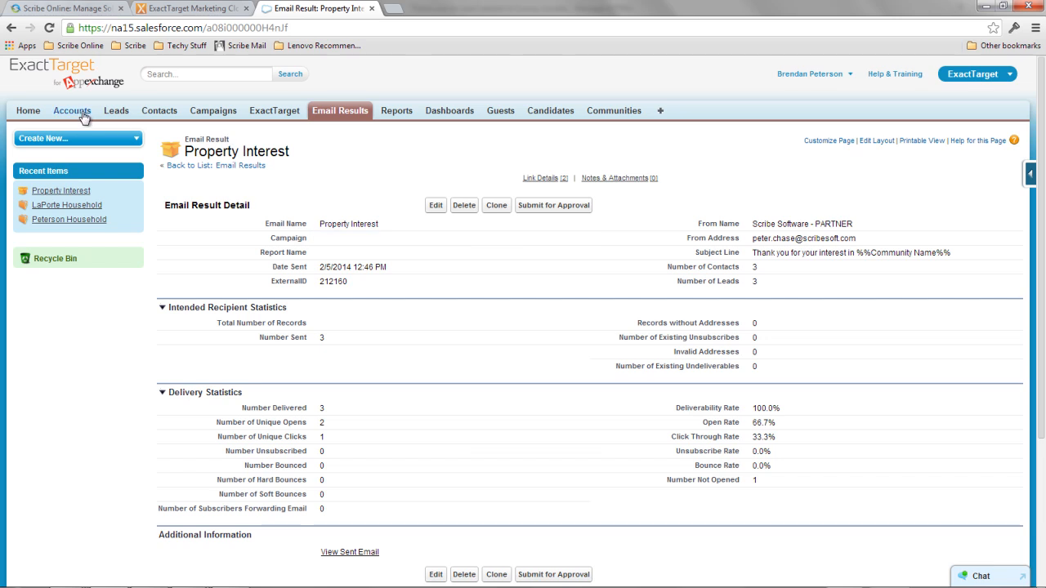
- From the LaPorte Household account, view New Home's individual email result, then return to Scribe Online
{"action": "left_click", "coordinate": [71, 111]}
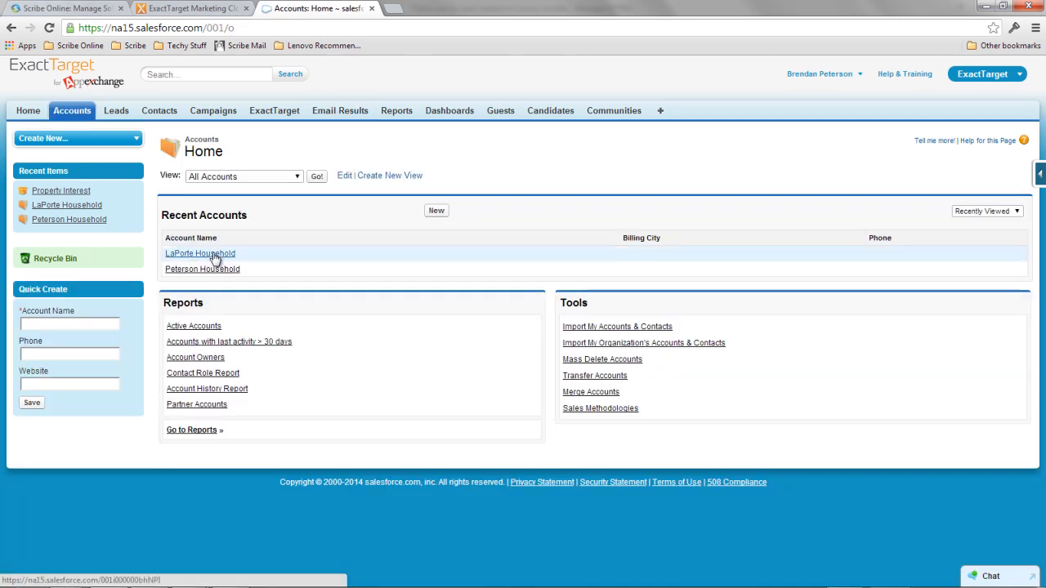
{"action": "left_click", "coordinate": [199, 253]}
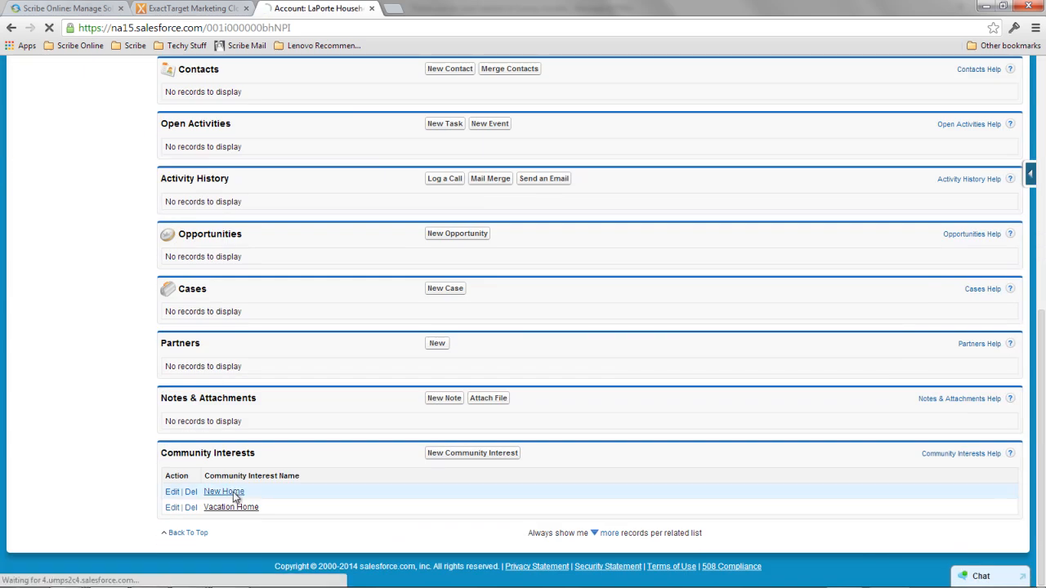
{"action": "left_click", "coordinate": [222, 490]}
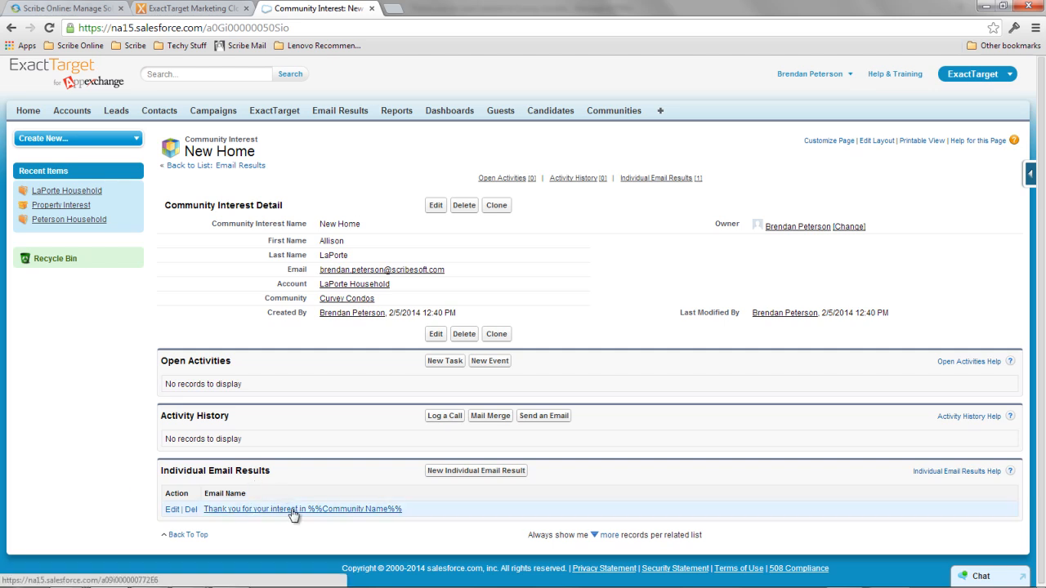
{"action": "left_click", "coordinate": [277, 510]}
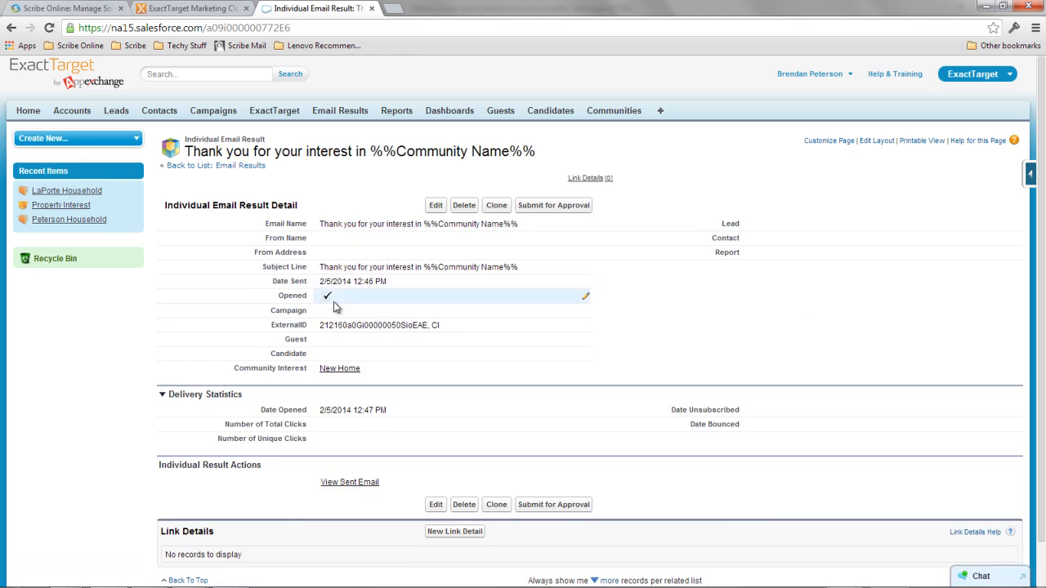
{"action": "mouse_move", "coordinate": [409, 296]}
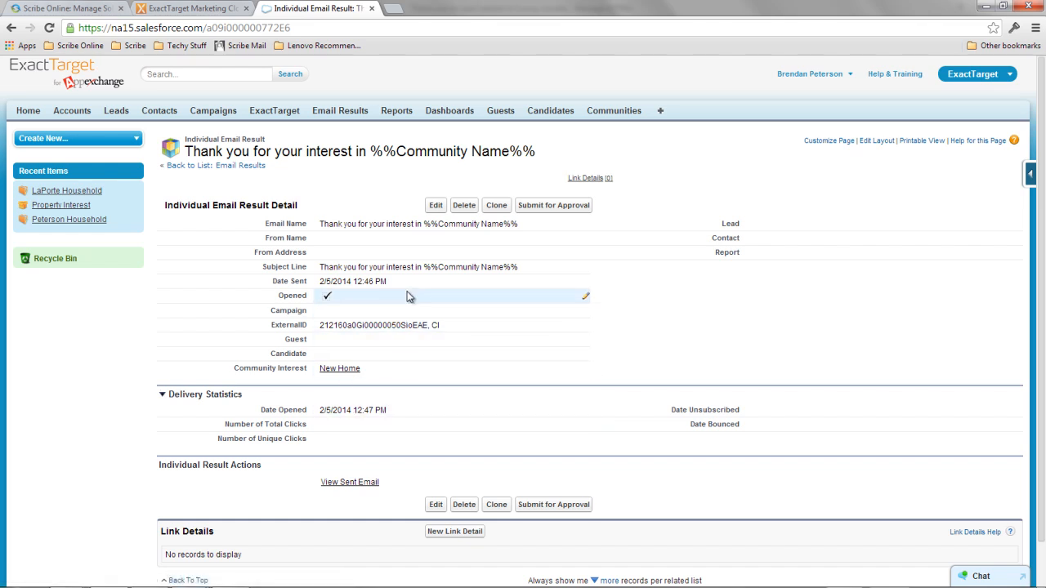
{"action": "mouse_move", "coordinate": [411, 287]}
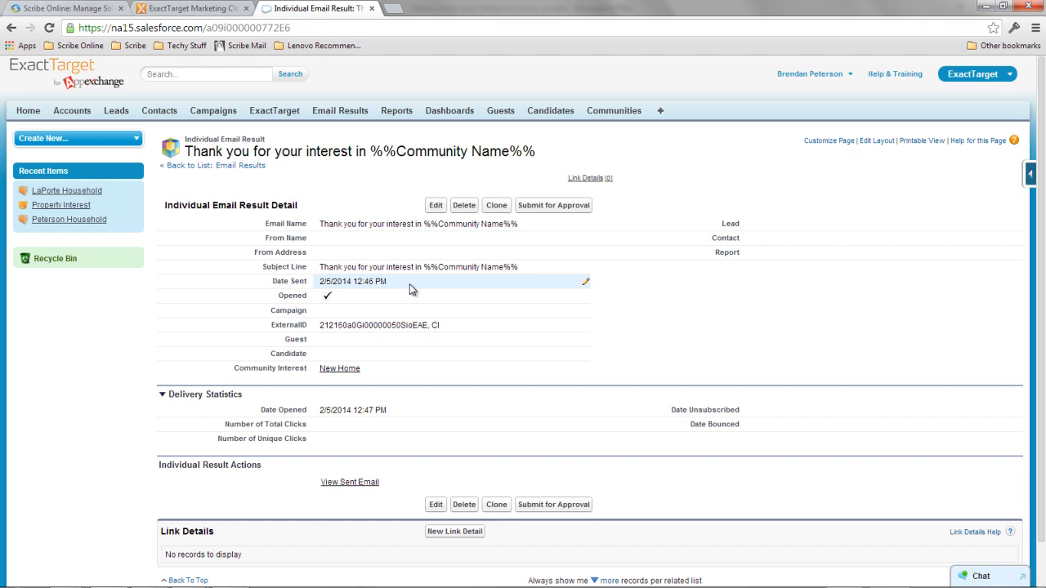
{"action": "left_click", "coordinate": [65, 9]}
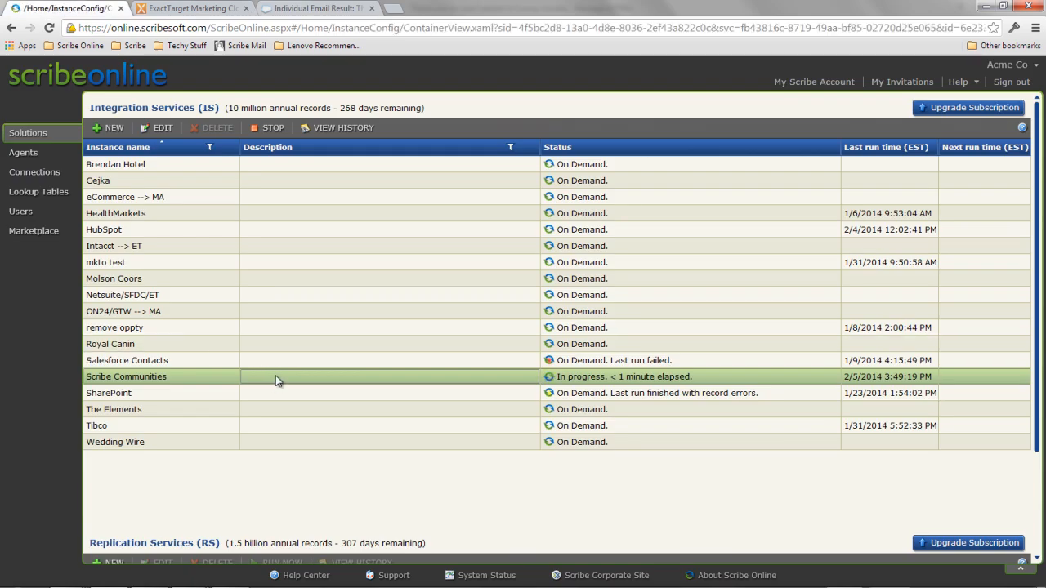
- Enter the Scribe Communities solution with Cloud Agent and show its Salesforce–ExactTarget maps
{"action": "double_click", "coordinate": [126, 376]}
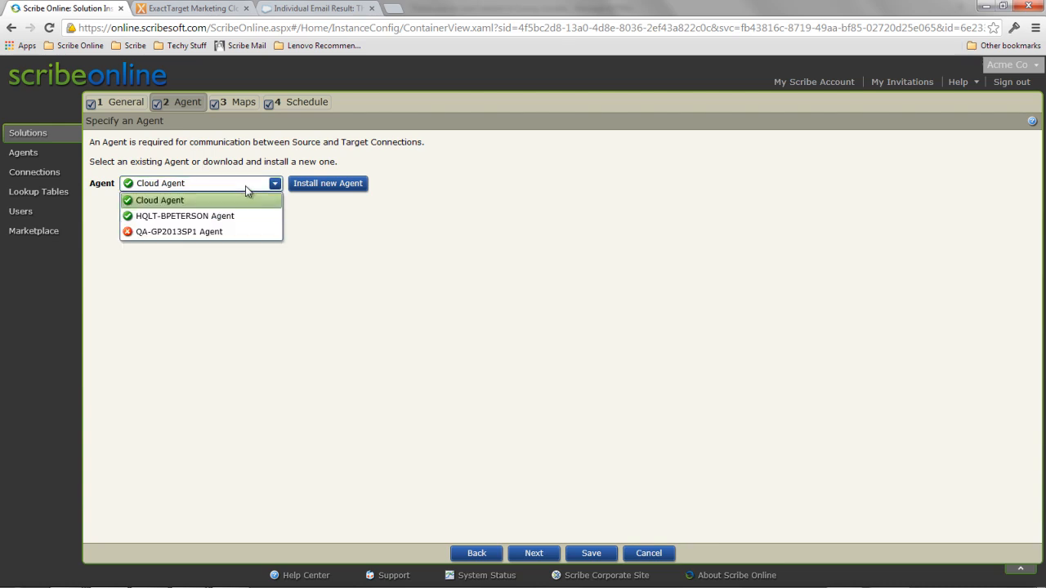
{"action": "left_click", "coordinate": [160, 199]}
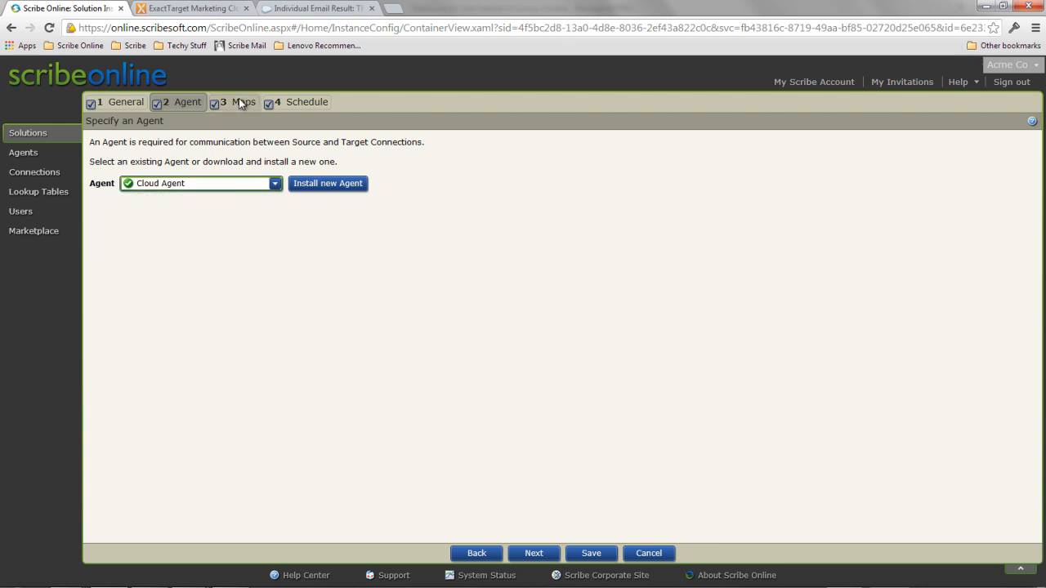
{"action": "left_click", "coordinate": [242, 101]}
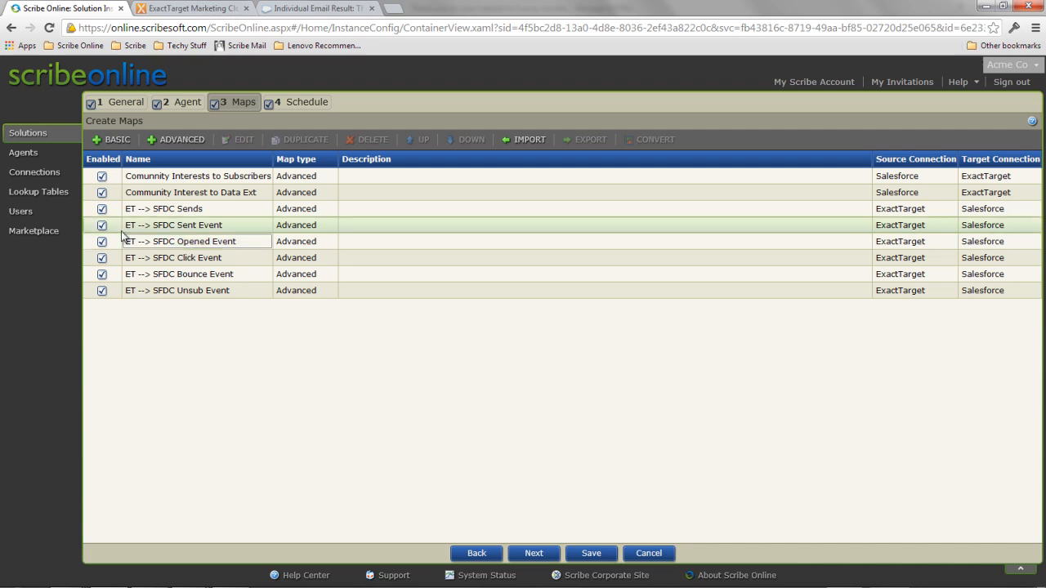
- Bring the Community Interest to Data Ext map into the map editor
{"action": "left_click", "coordinate": [102, 225]}
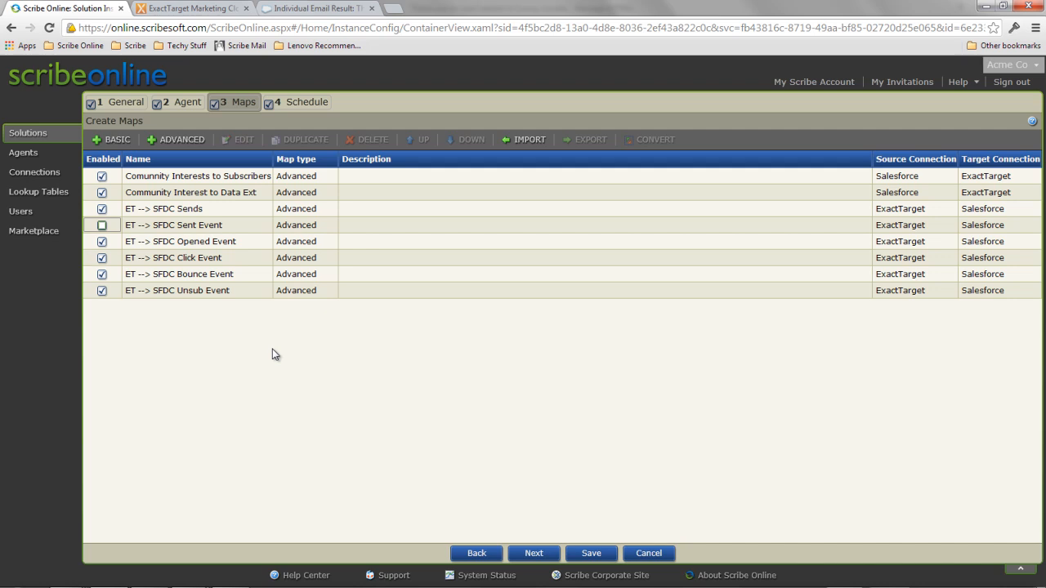
{"action": "left_click", "coordinate": [190, 193]}
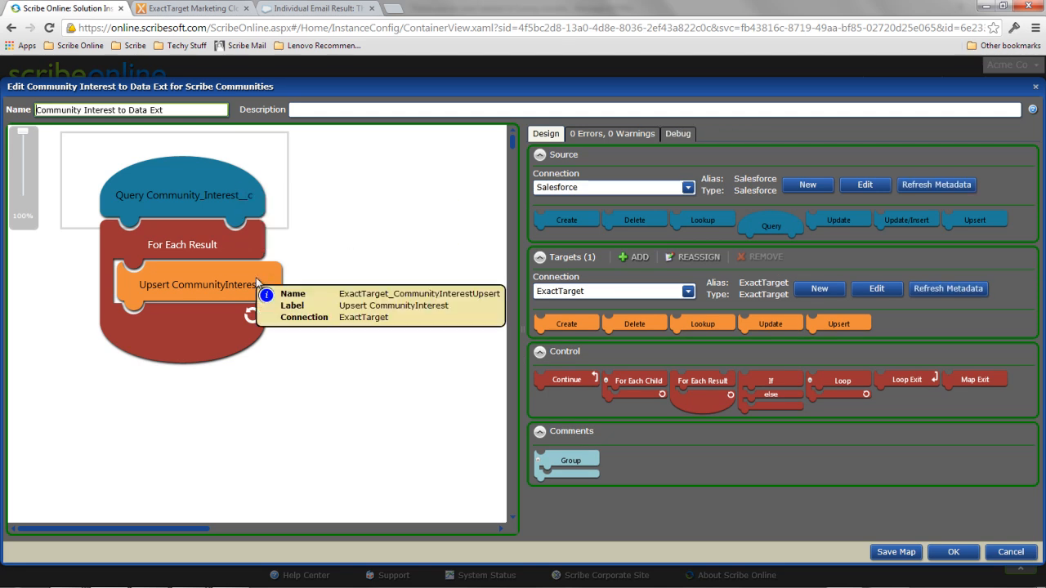
- Confirm Upsert CommunityInterest targets the CommunityInterest entity and review its field mappings
{"action": "double_click", "coordinate": [193, 285]}
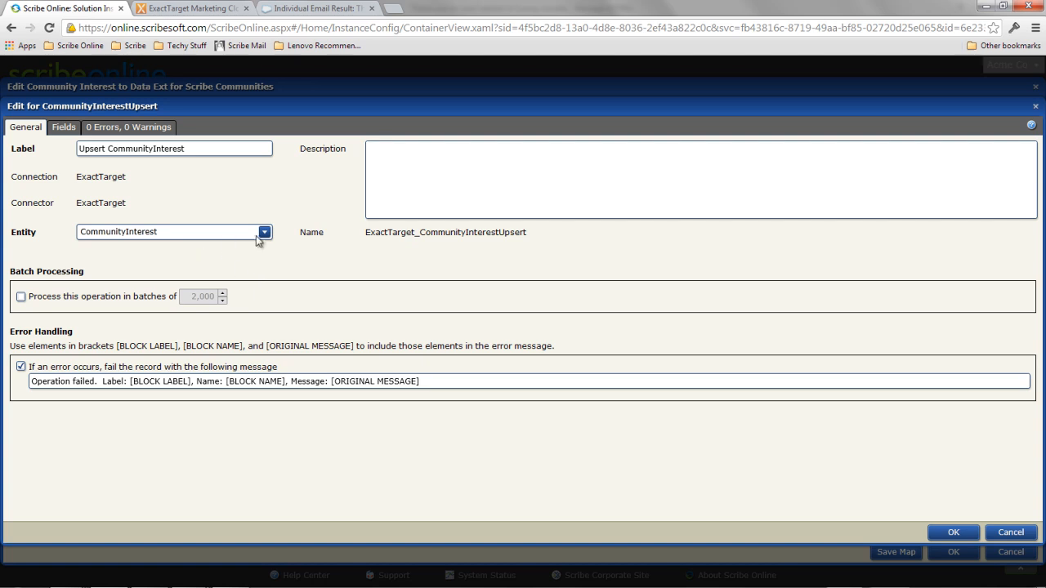
{"action": "left_click", "coordinate": [264, 232]}
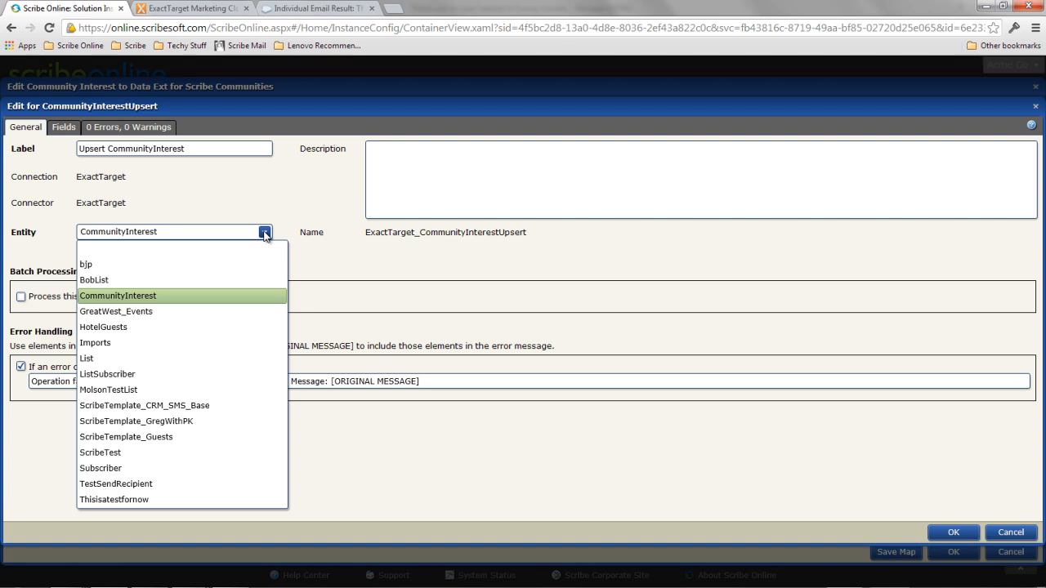
{"action": "left_click", "coordinate": [117, 294]}
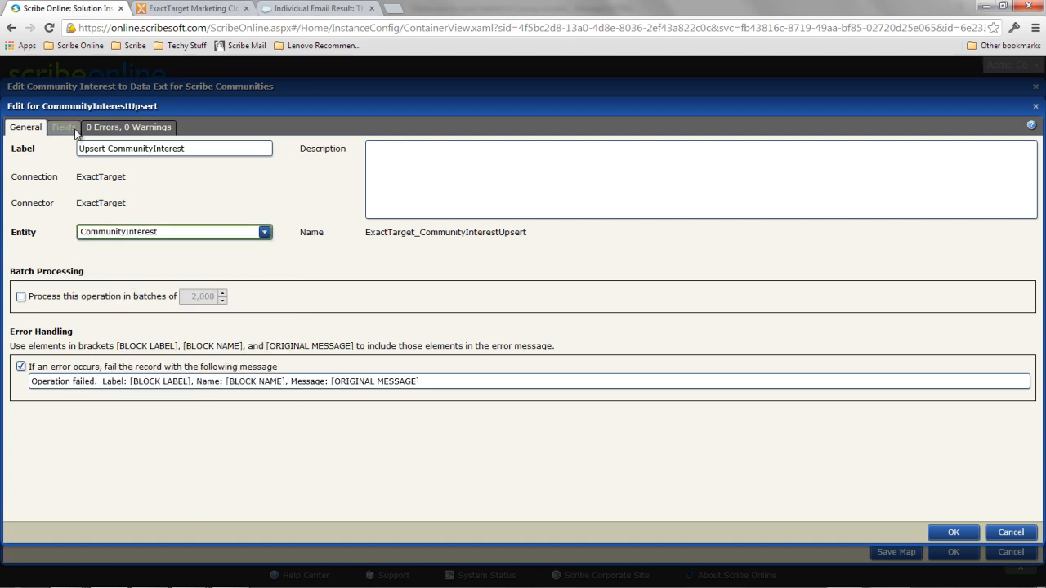
{"action": "left_click", "coordinate": [62, 127]}
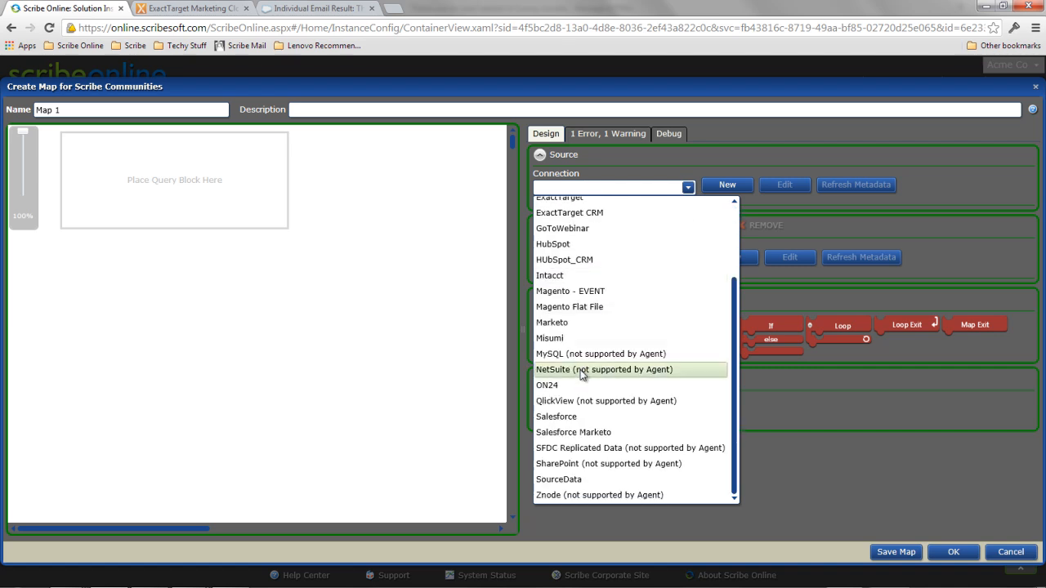
- Query Salesforce Accounts as the source and loop over each query result
{"action": "left_click", "coordinate": [555, 417]}
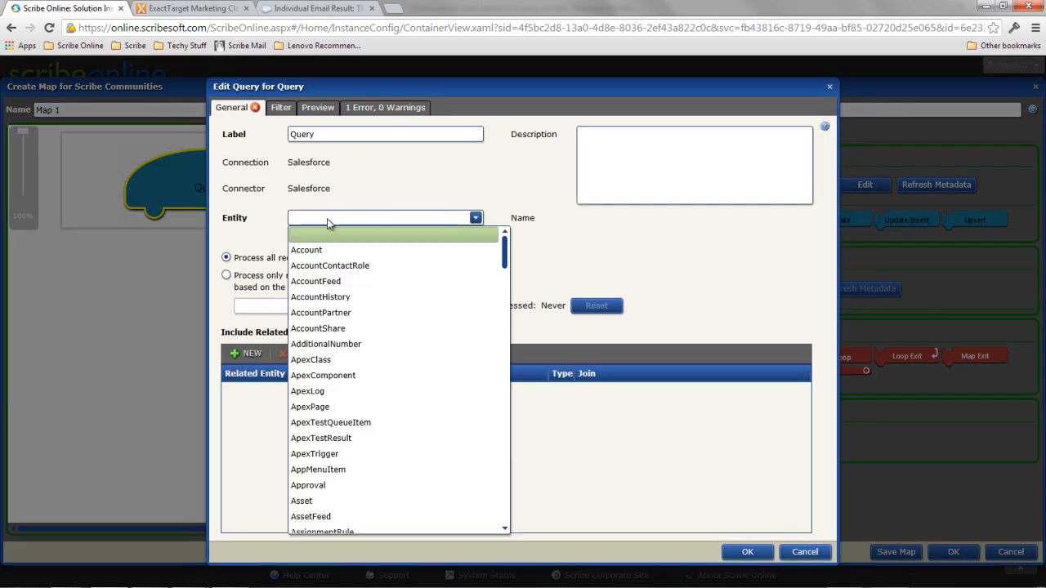
{"action": "left_click", "coordinate": [307, 248]}
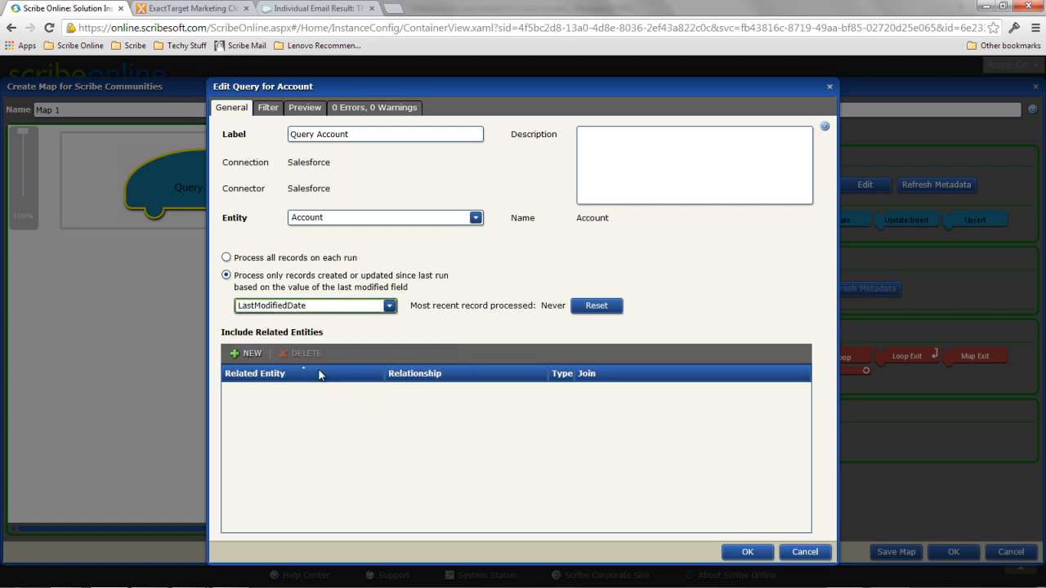
{"action": "mouse_move", "coordinate": [717, 570]}
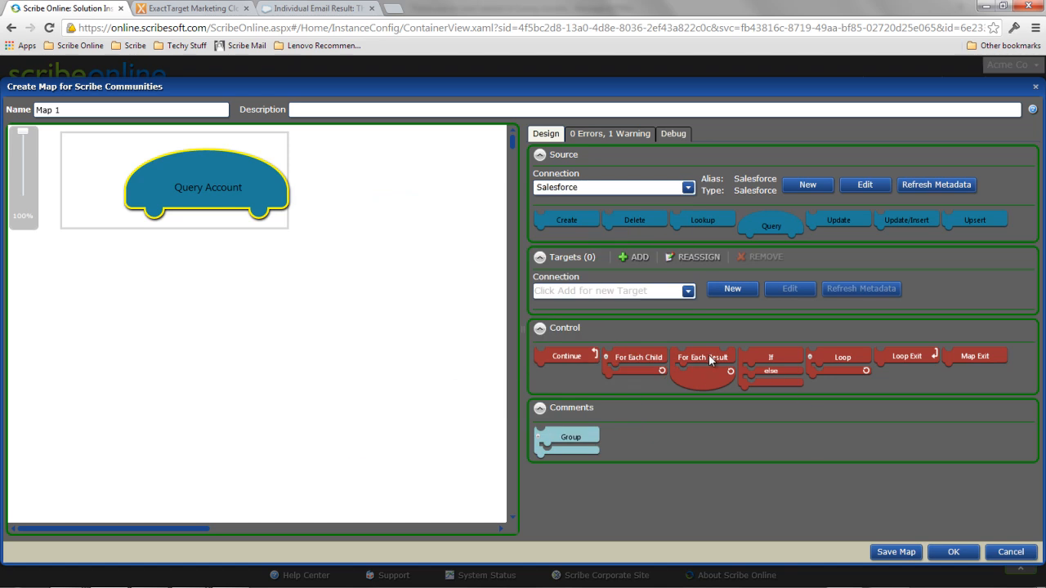
{"action": "left_click_drag", "start_coordinate": [703, 357], "coordinate": [206, 237]}
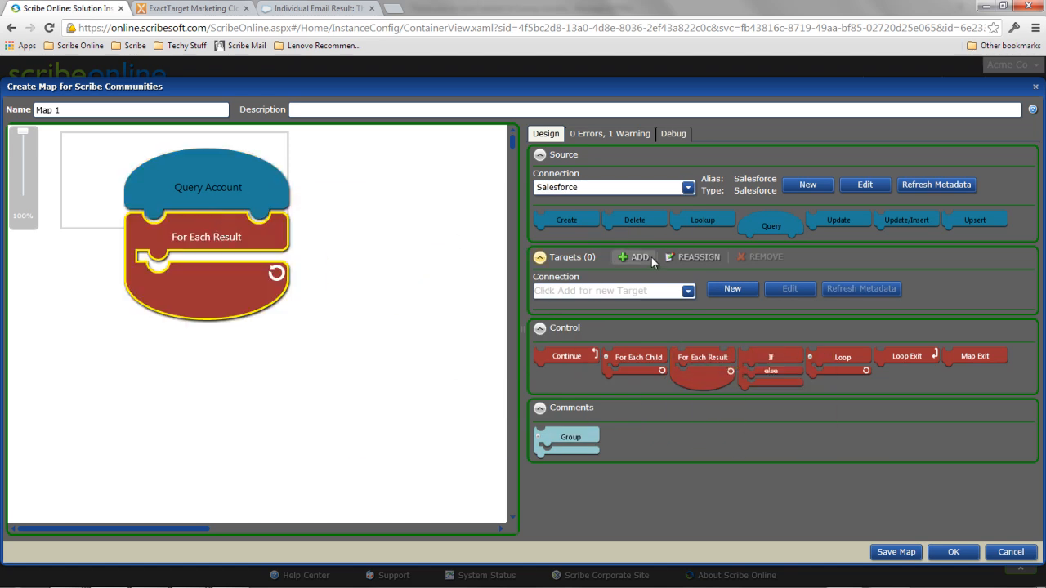
- Add ExactTarget as the target connection and place an upsert step inside the loop
{"action": "left_click", "coordinate": [634, 257]}
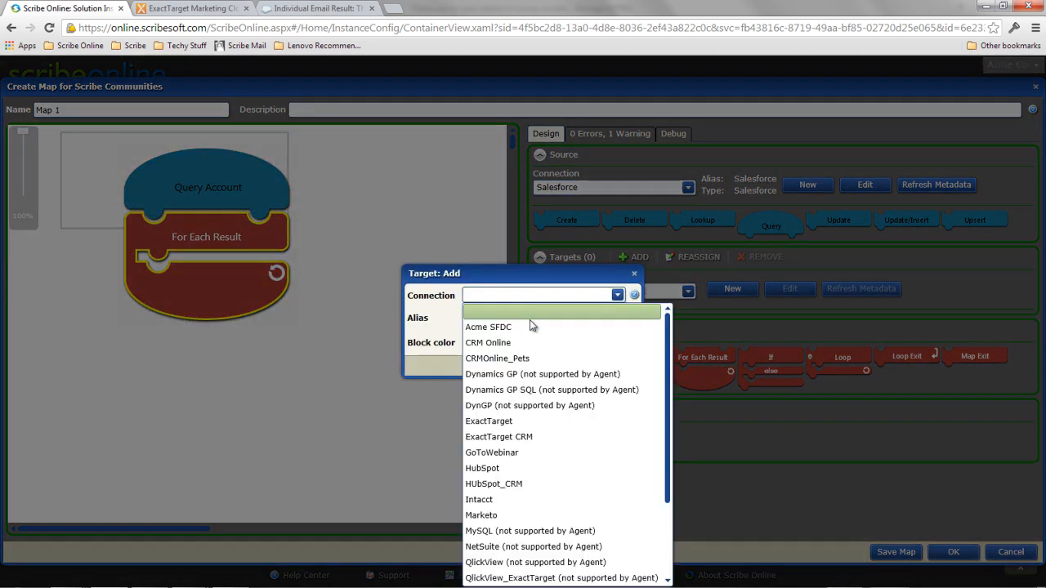
{"action": "left_click", "coordinate": [489, 421]}
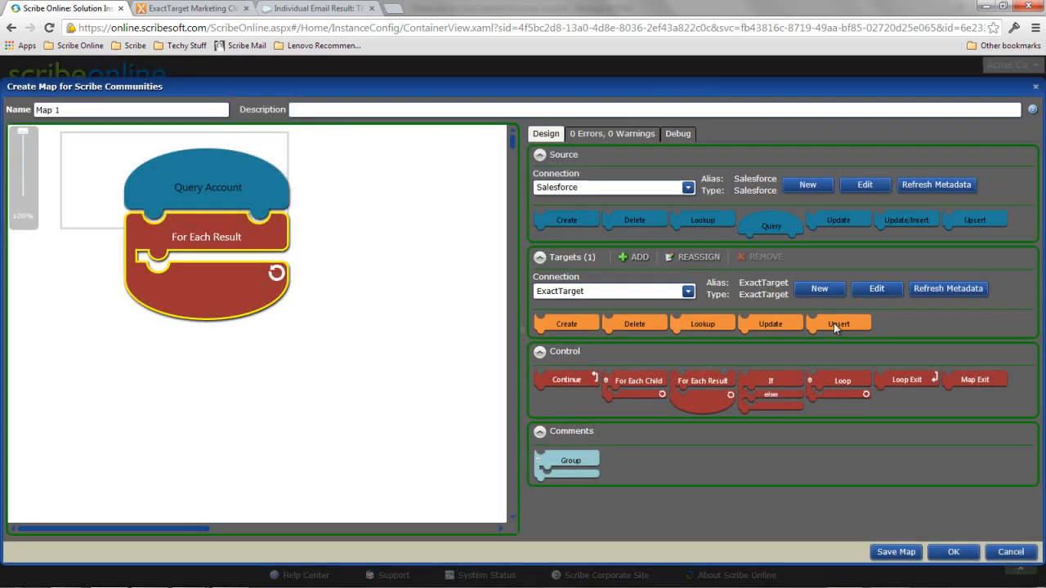
{"action": "left_click_drag", "start_coordinate": [839, 324], "coordinate": [222, 277]}
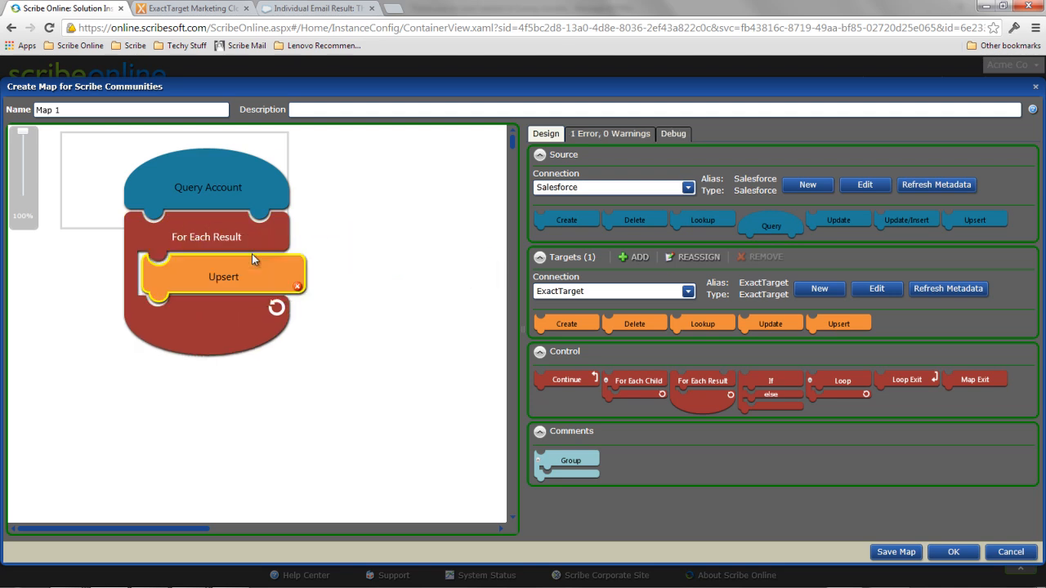
{"action": "double_click", "coordinate": [222, 276]}
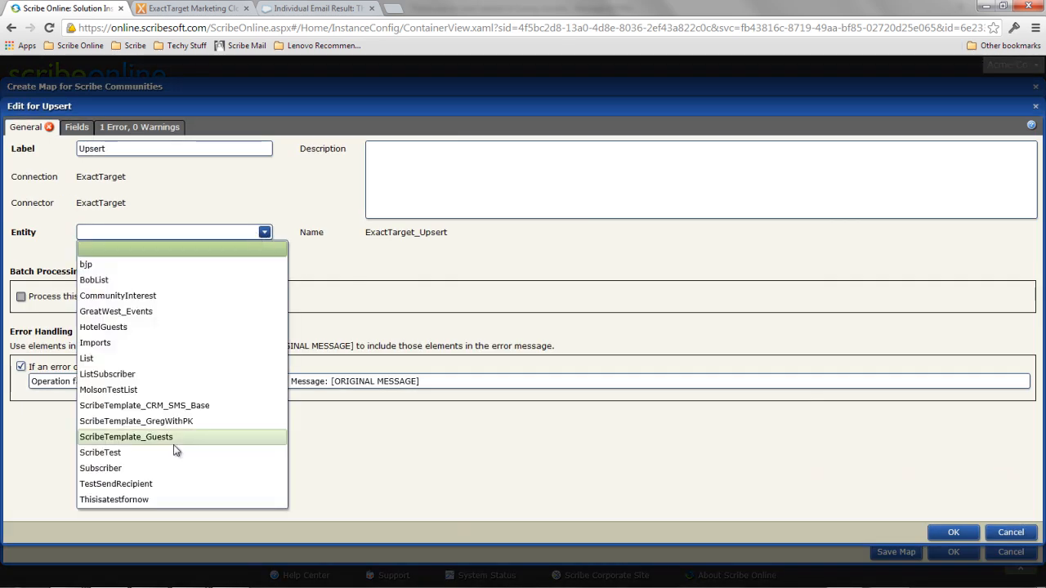
- Target the Subscriber entity, map BillingCity and Name to city and company name, and start the SubscriberKey formula
{"action": "left_click", "coordinate": [102, 467]}
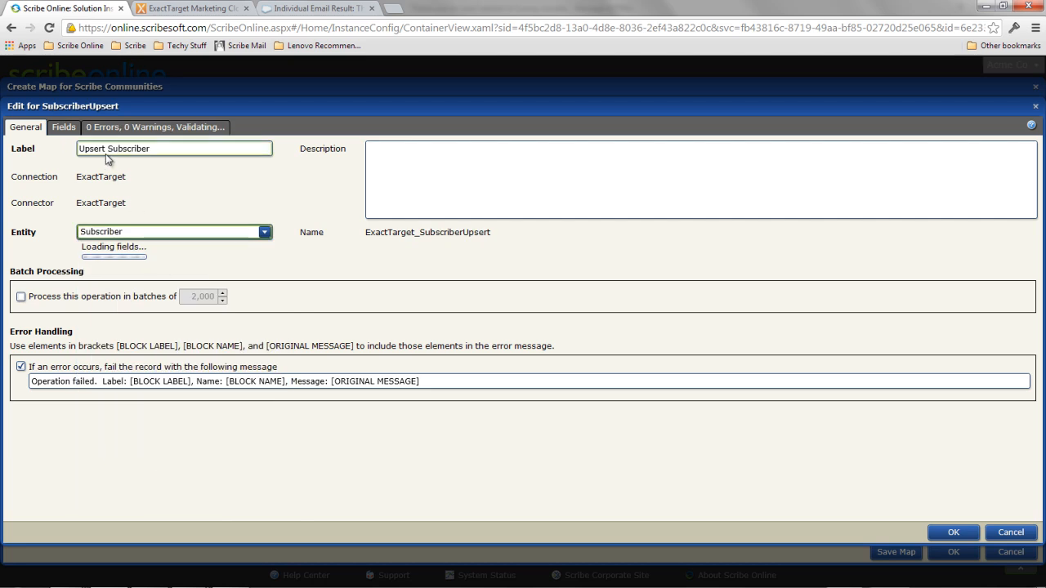
{"action": "left_click", "coordinate": [62, 127]}
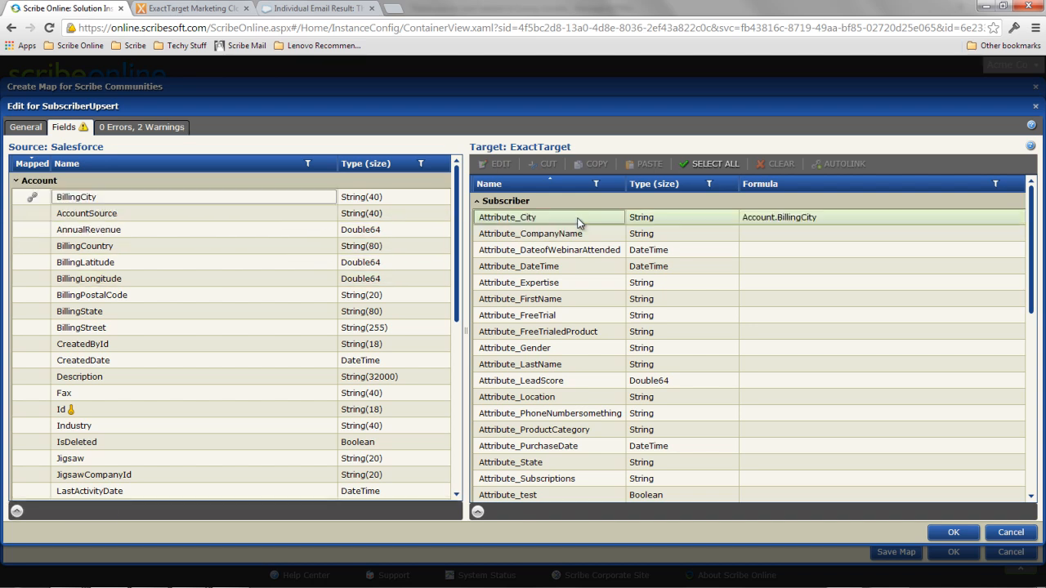
{"action": "mouse_move", "coordinate": [399, 397]}
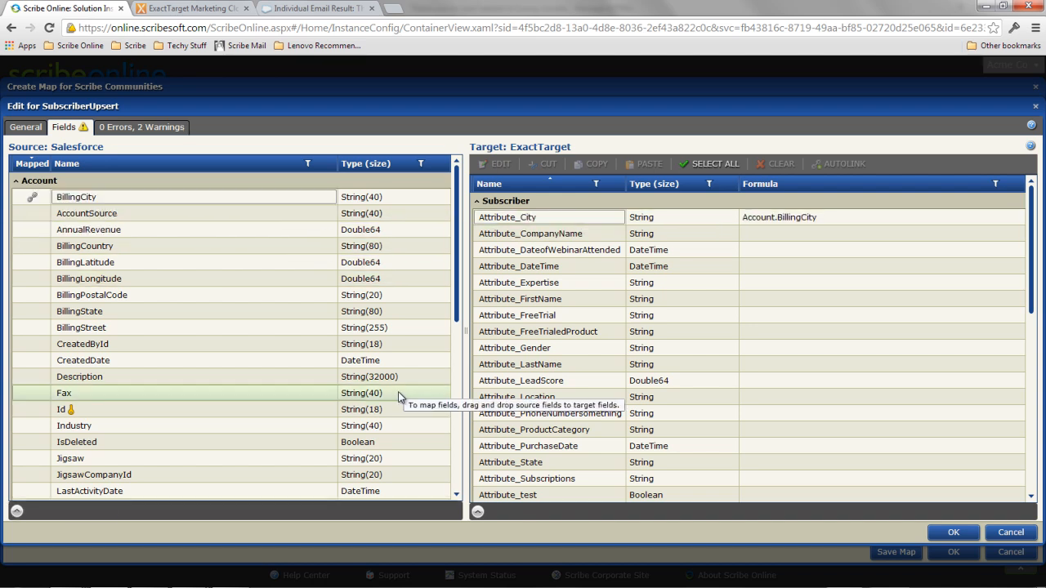
{"action": "scroll", "scroll_direction": "down", "scroll_amount": 3}
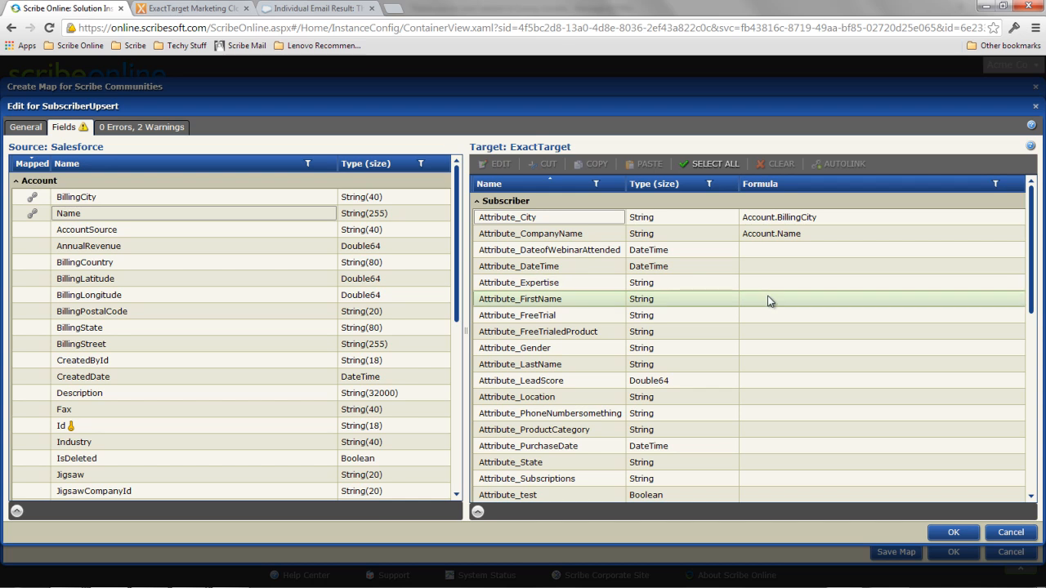
{"action": "scroll", "scroll_direction": "down", "scroll_amount": 3}
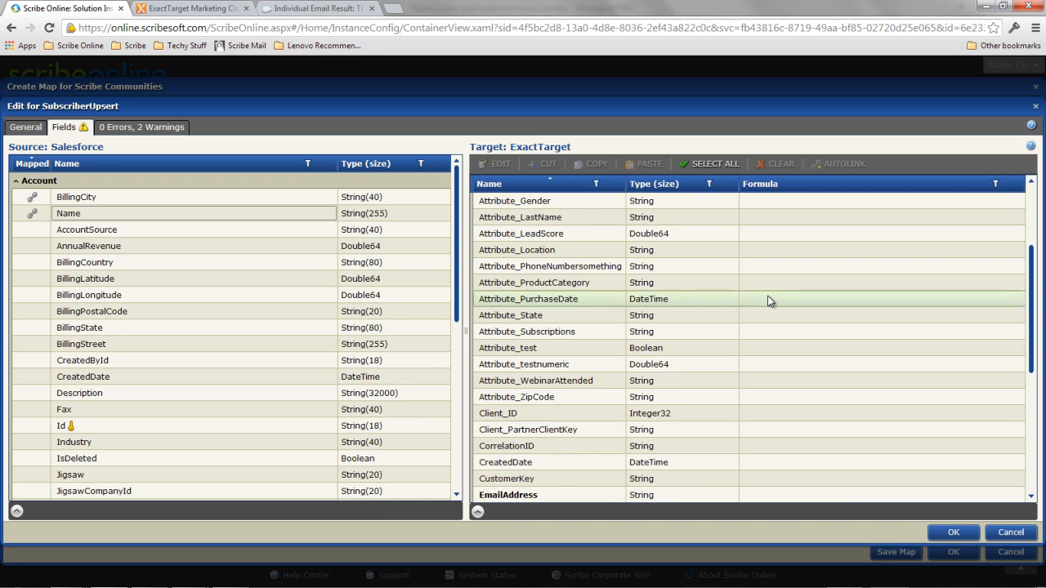
{"action": "scroll", "scroll_direction": "down", "scroll_amount": 3}
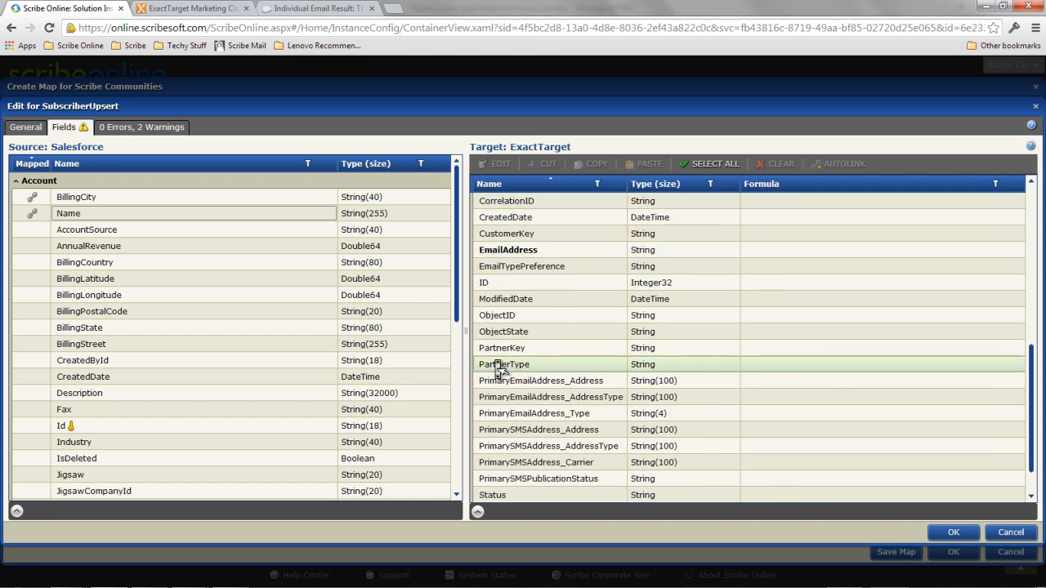
{"action": "left_click", "coordinate": [541, 380]}
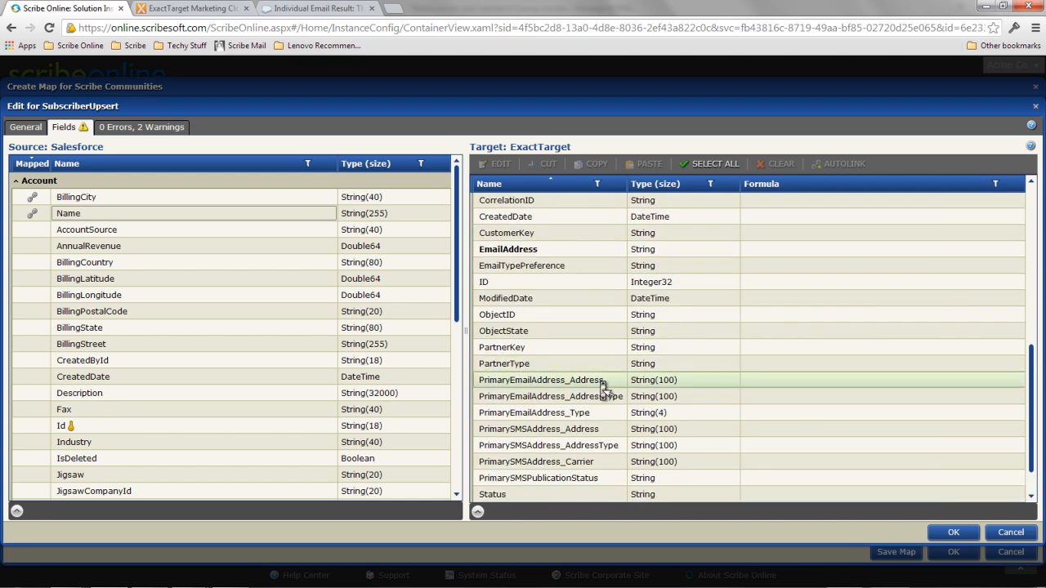
{"action": "scroll", "scroll_direction": "down", "scroll_amount": 3}
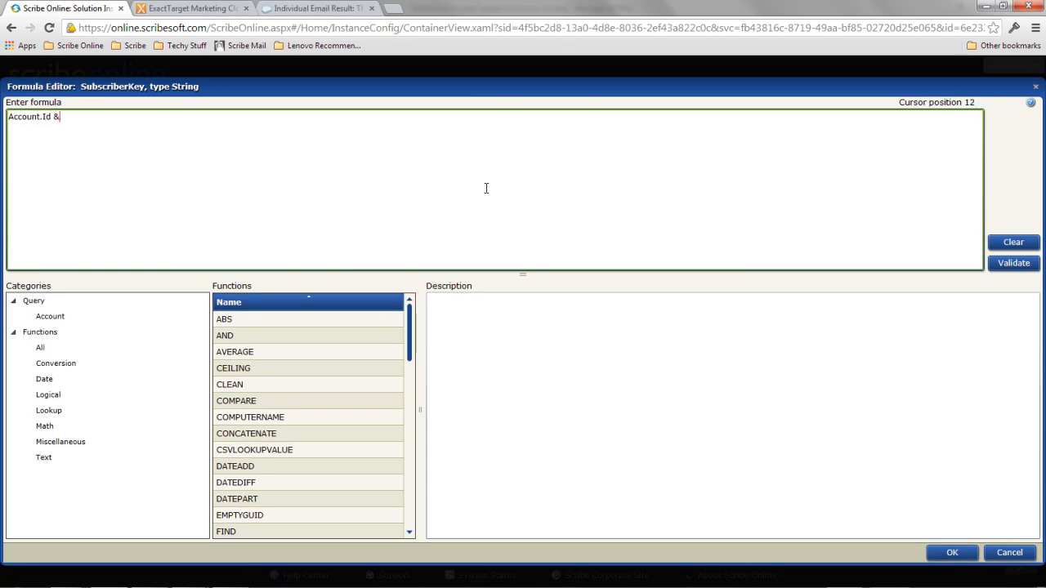
- Complete the SubscriberKey formula as Account.Id & ",Account" and confirm it
{"action": "type", "text": "\""}
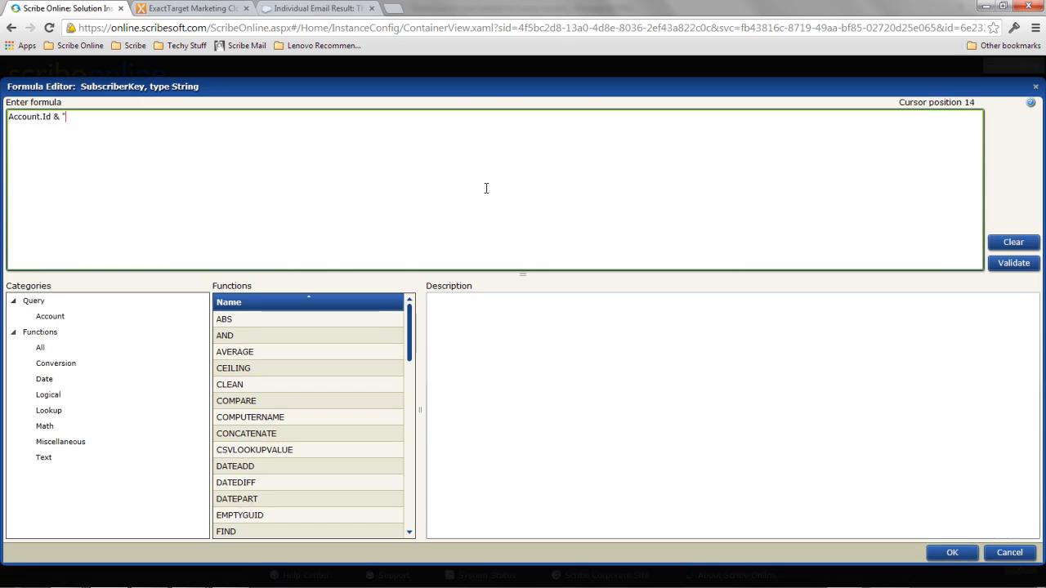
{"action": "type", "text": ",Account"}
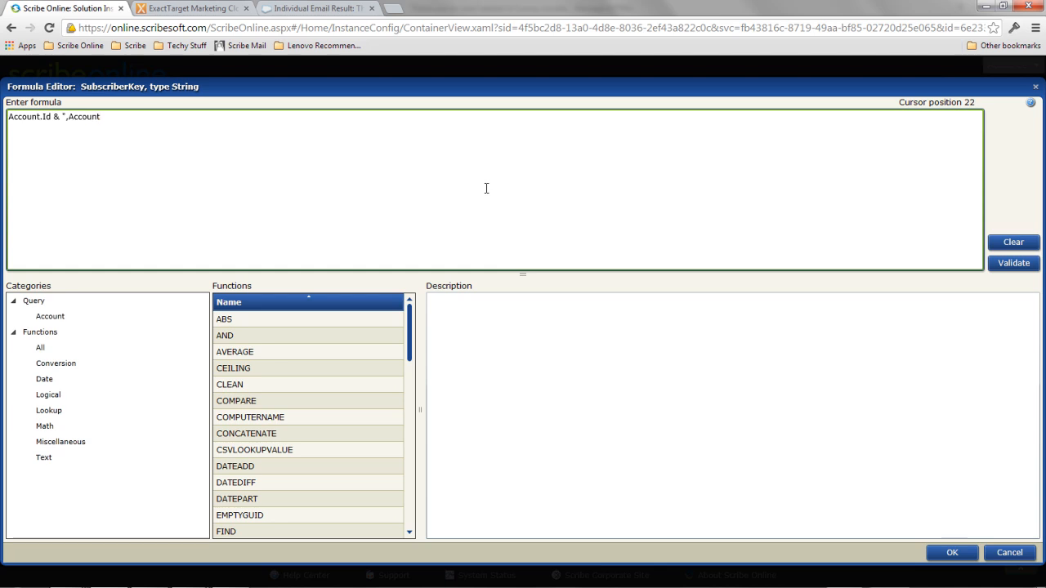
{"action": "type", "text": "\""}
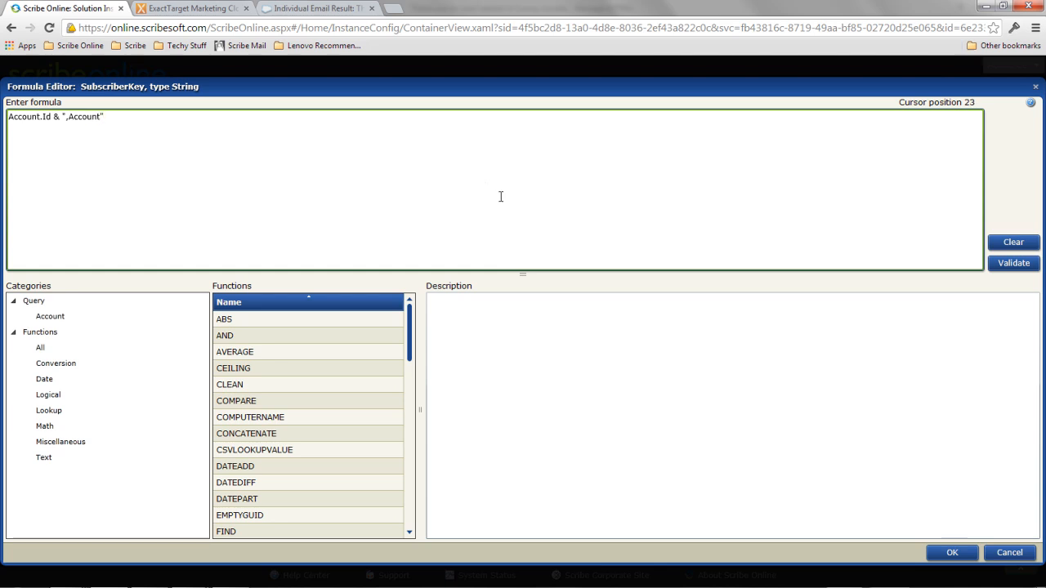
{"action": "left_click", "coordinate": [951, 553]}
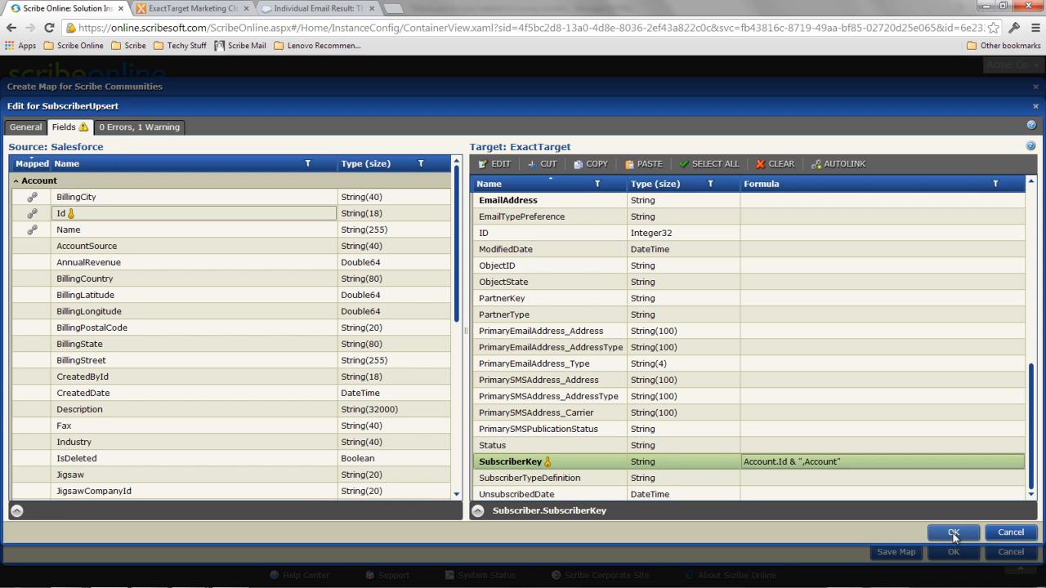
- Keep the subscriber upsert settings and cancel out of the map editor to the maps list
{"action": "left_click", "coordinate": [952, 533]}
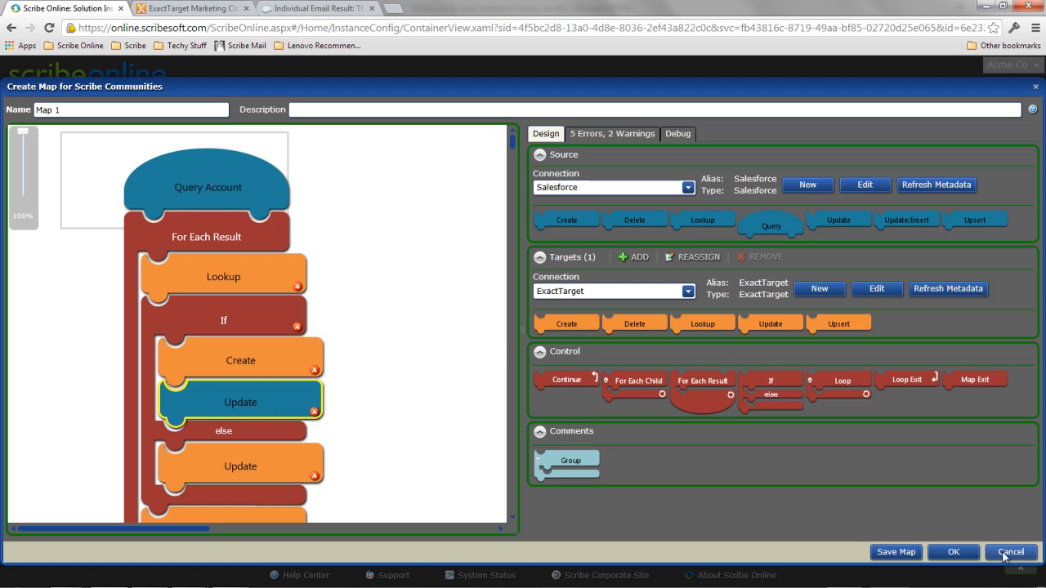
{"action": "left_click", "coordinate": [1010, 553]}
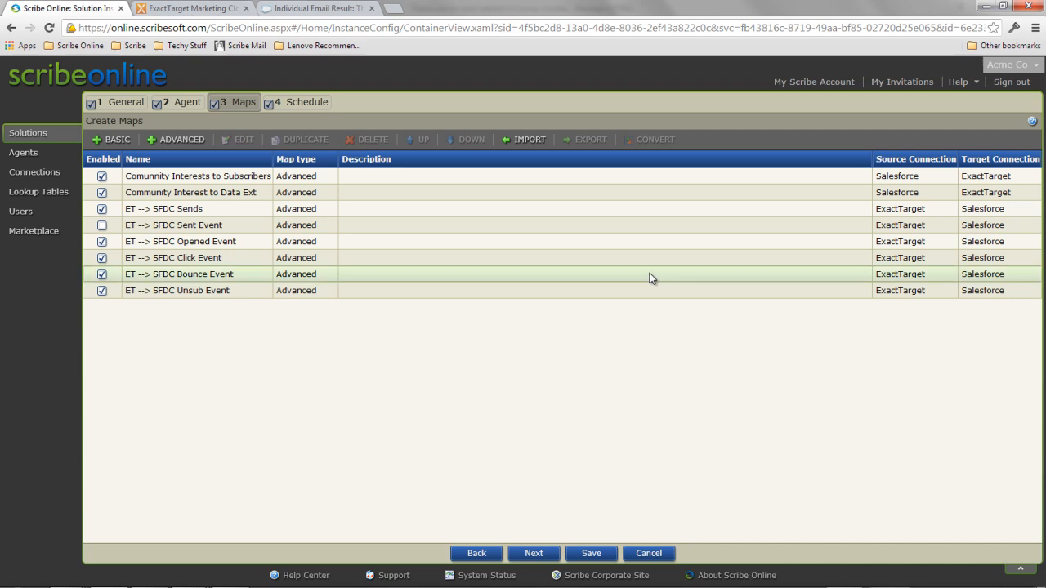
- Set the Scribe Communities schedule to Recurring, every 1 minute
{"action": "left_click", "coordinate": [308, 101]}
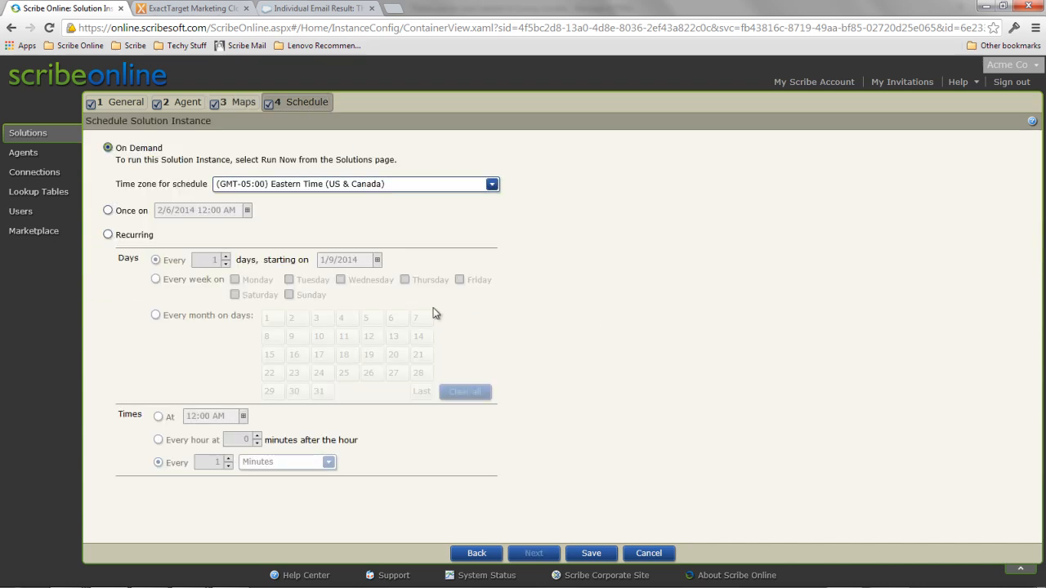
{"action": "left_click", "coordinate": [108, 236]}
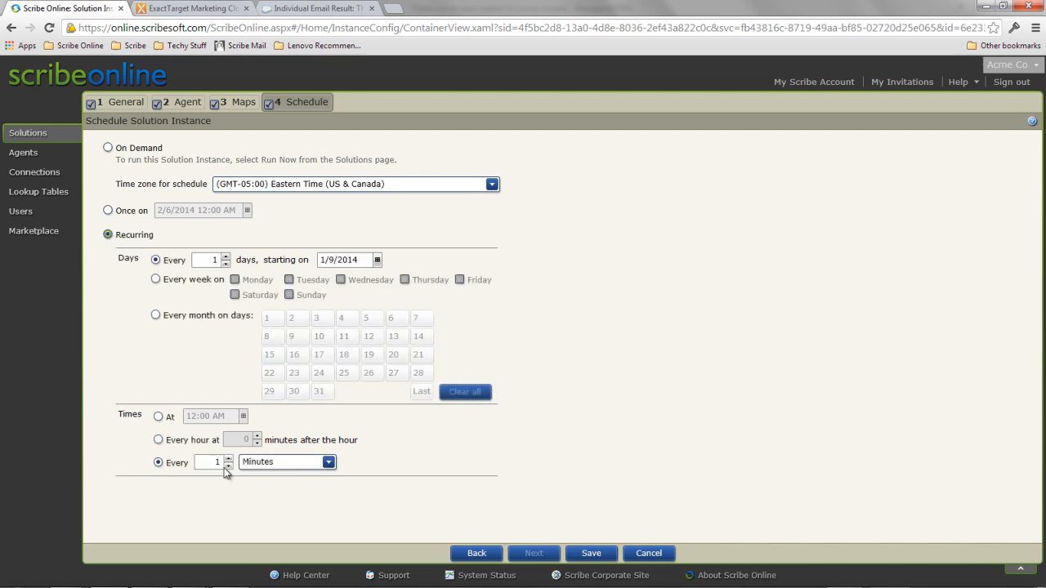
{"action": "mouse_move", "coordinate": [278, 480]}
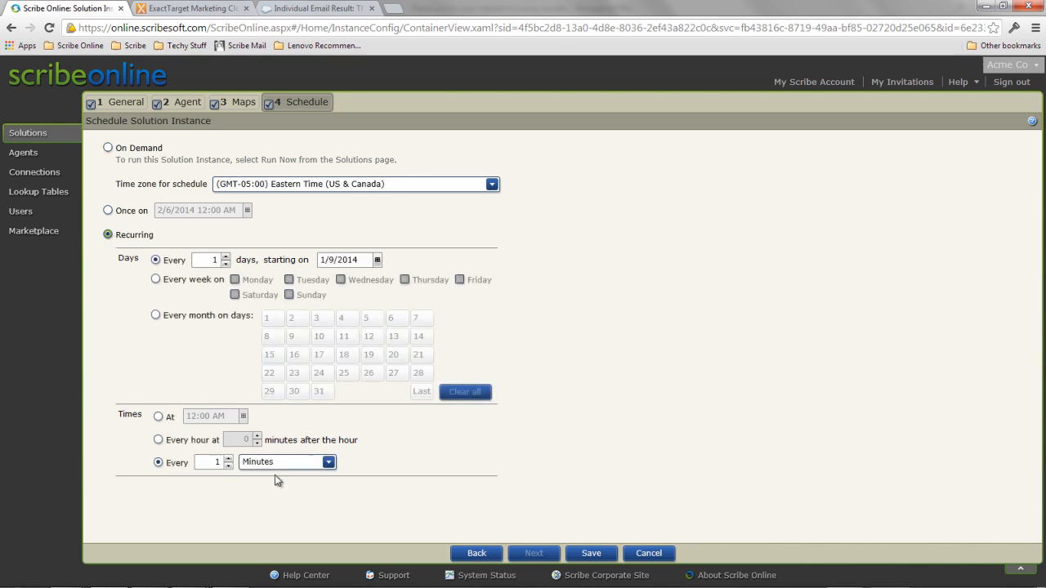